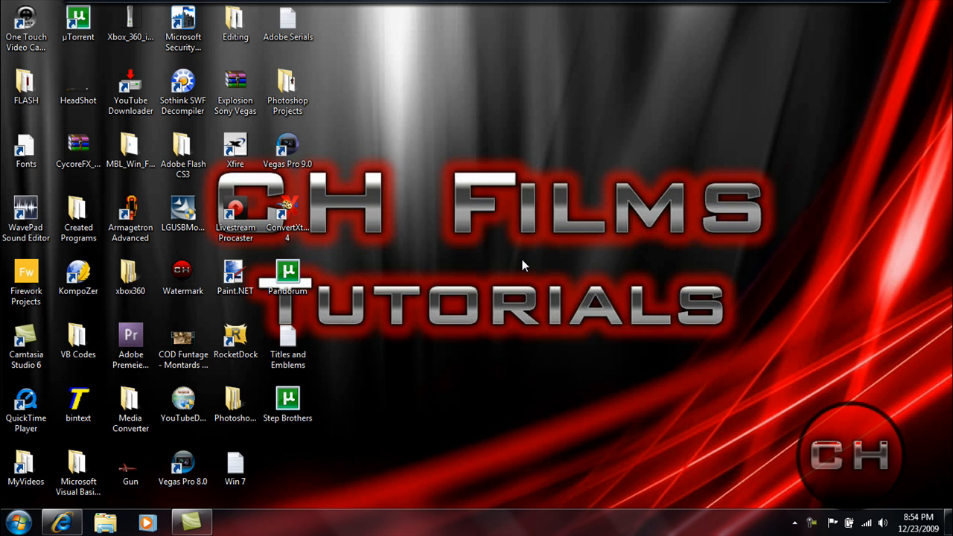
mouse_move(216, 384)
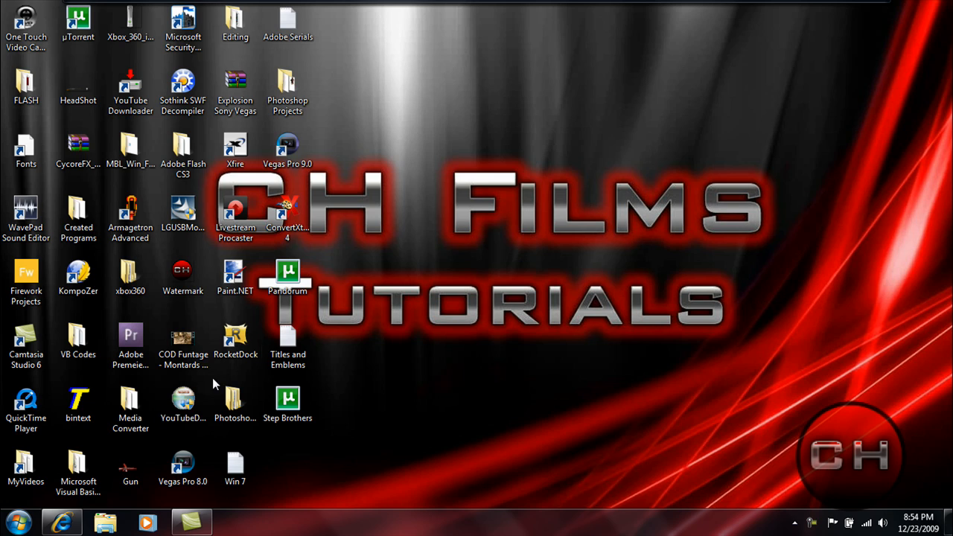
Launch One Touch Video Capture from its desktop shortcut
left_click(62, 521)
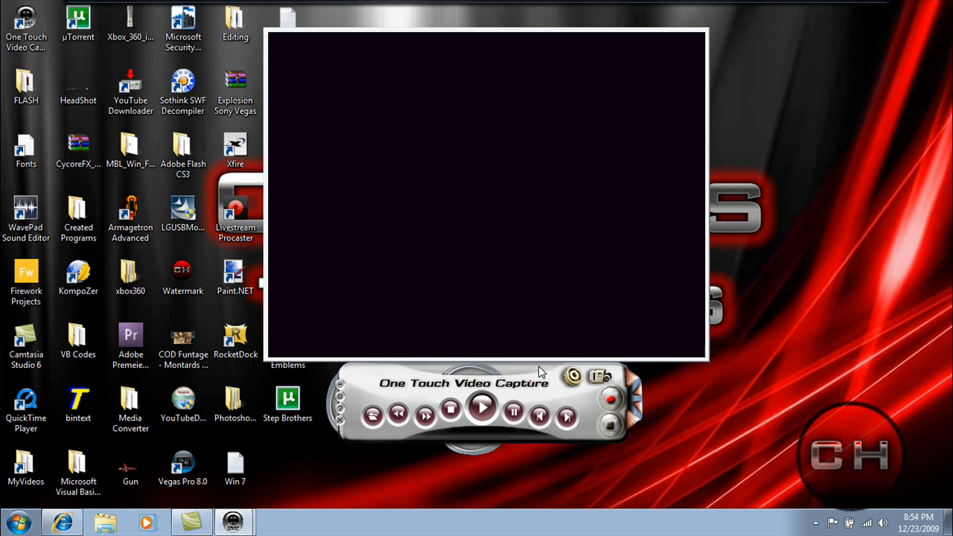
mouse_move(573, 384)
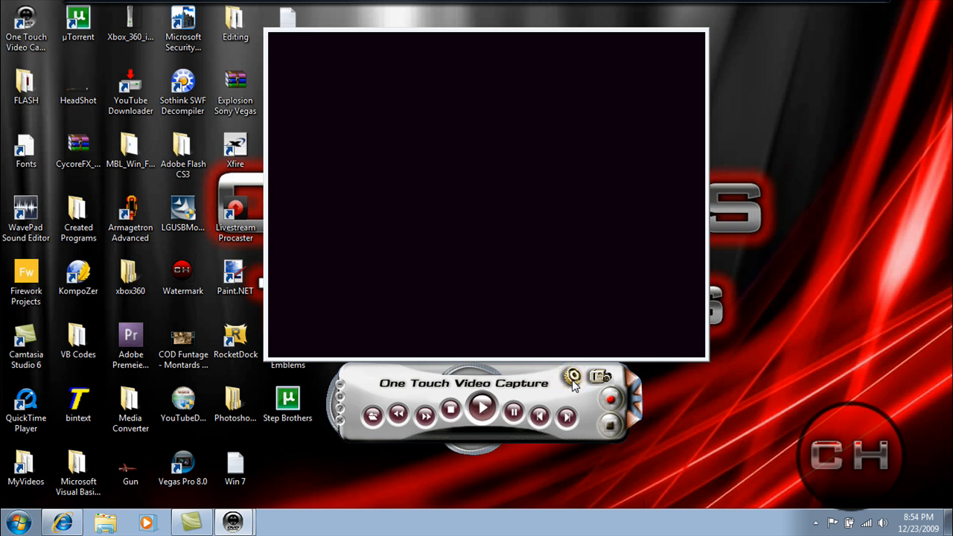
Review the video settings, keeping NTSC_M_J format and Composite input source
left_click(573, 379)
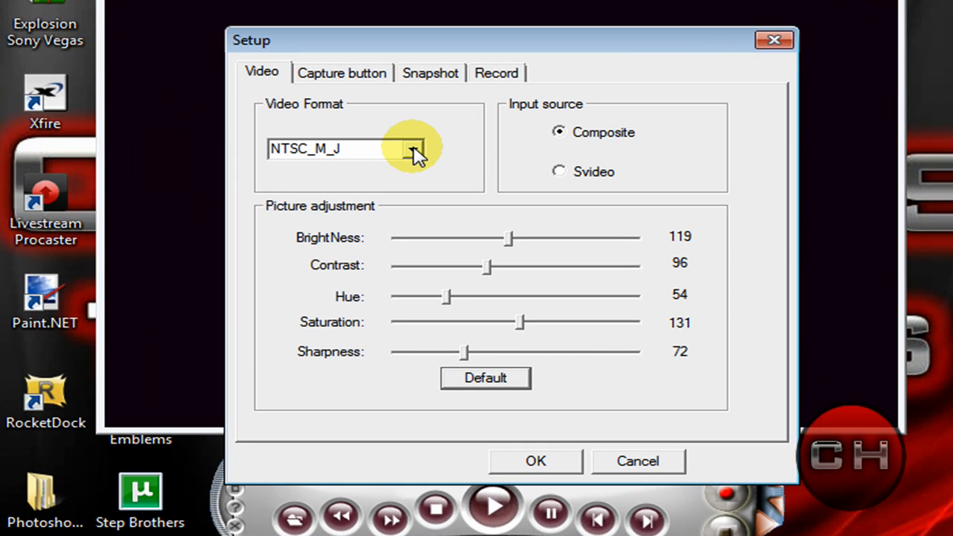
left_click(414, 149)
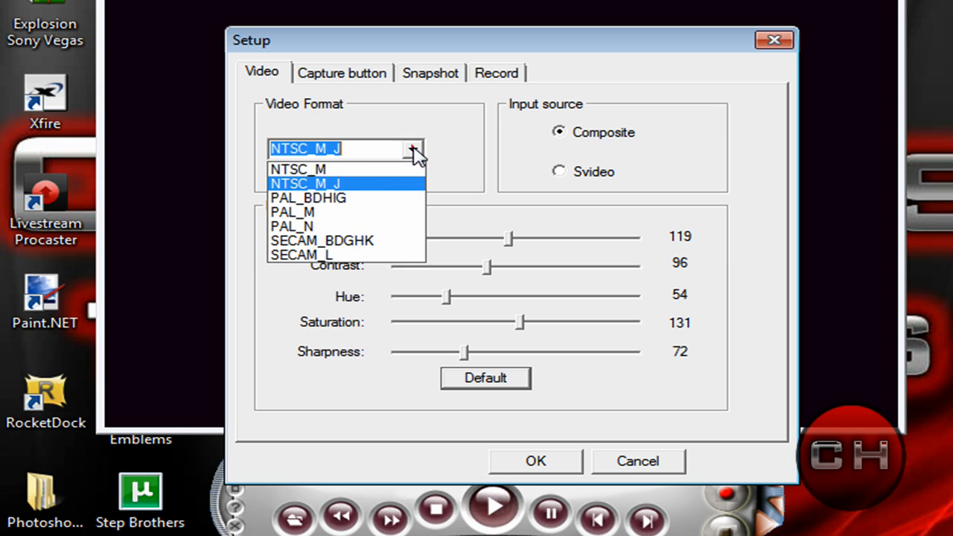
mouse_move(354, 191)
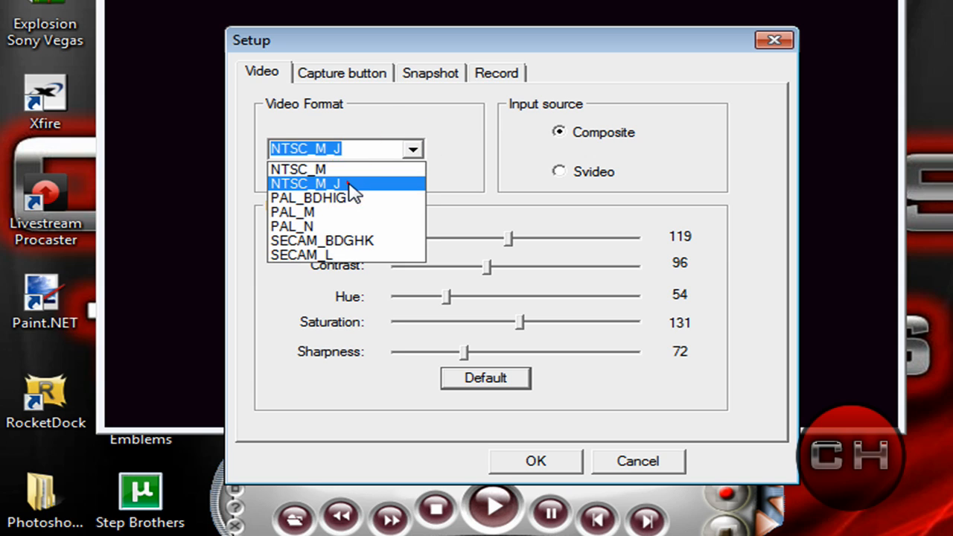
left_click(305, 183)
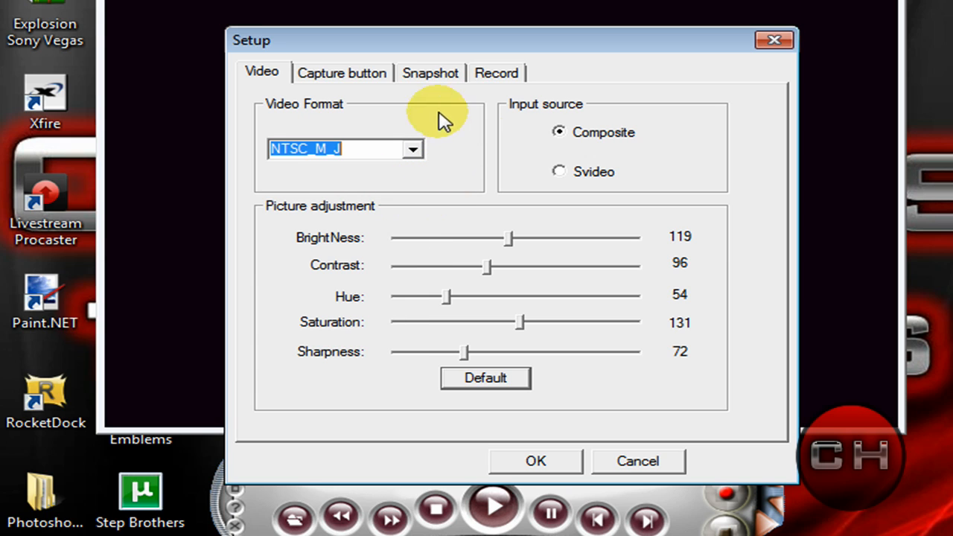
mouse_move(613, 140)
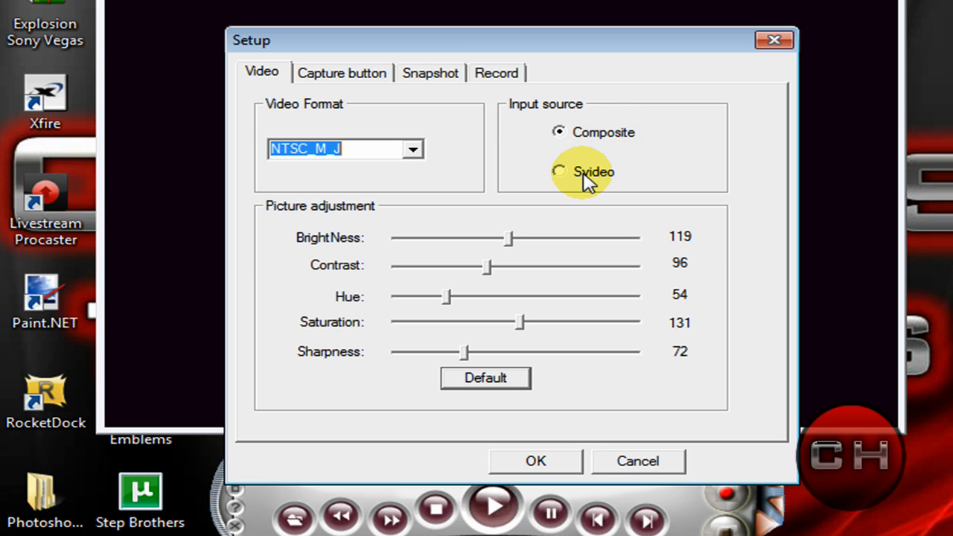
left_click(560, 131)
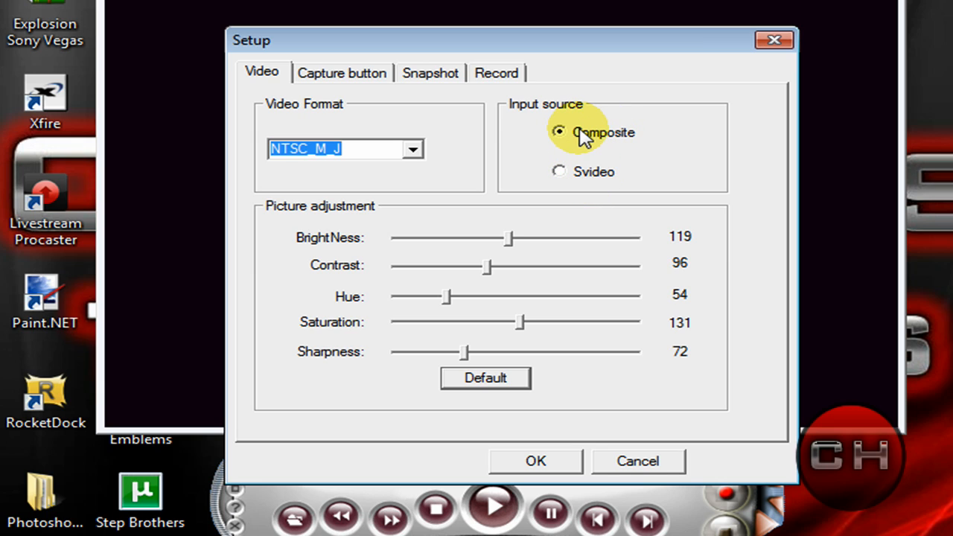
mouse_move(596, 164)
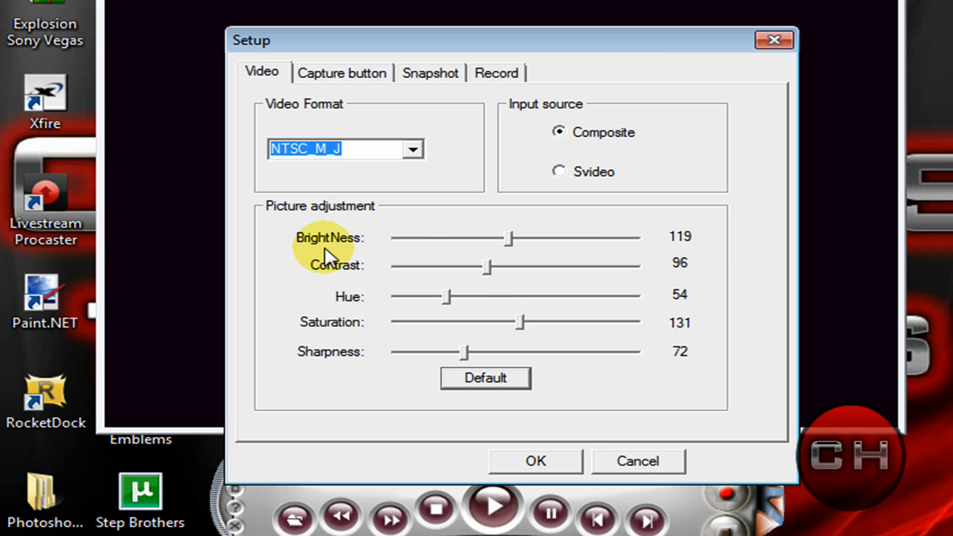
mouse_move(320, 290)
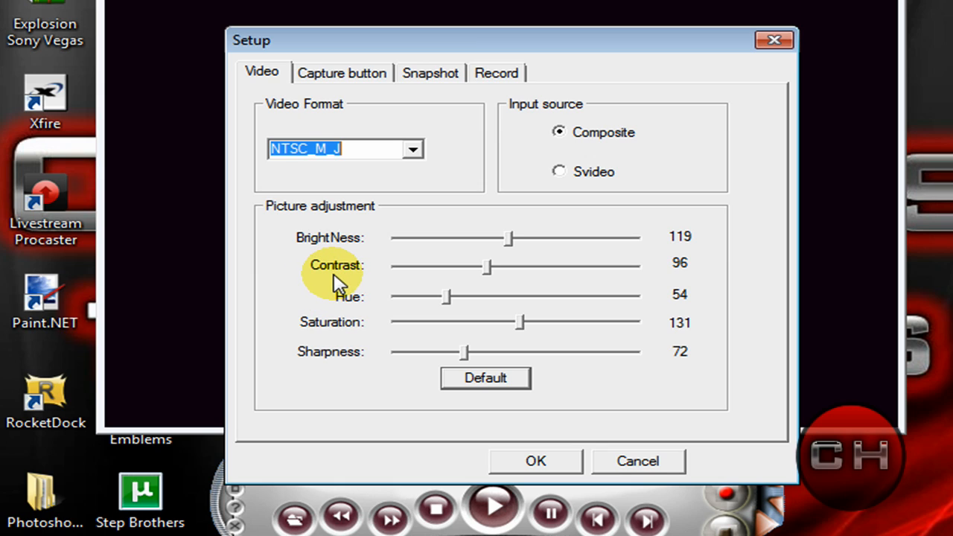
mouse_move(350, 308)
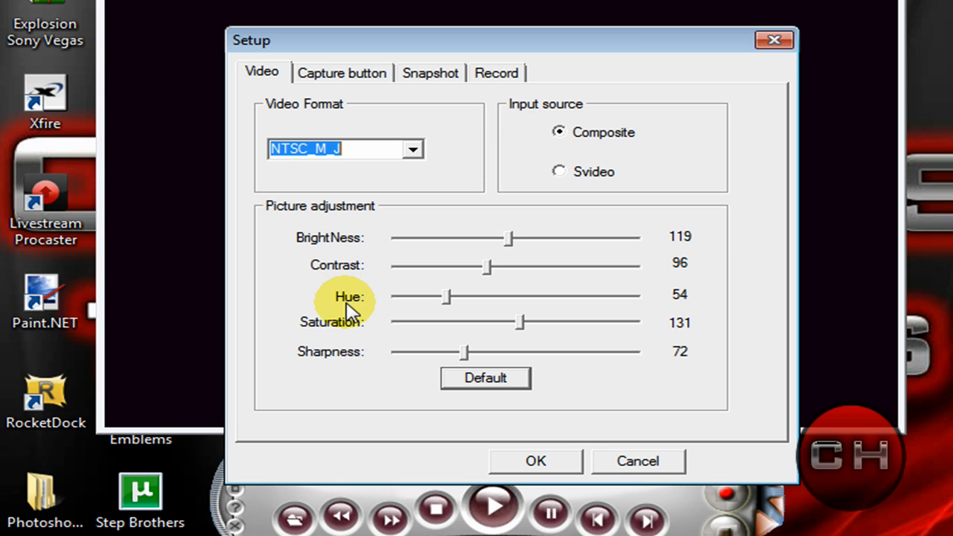
mouse_move(339, 333)
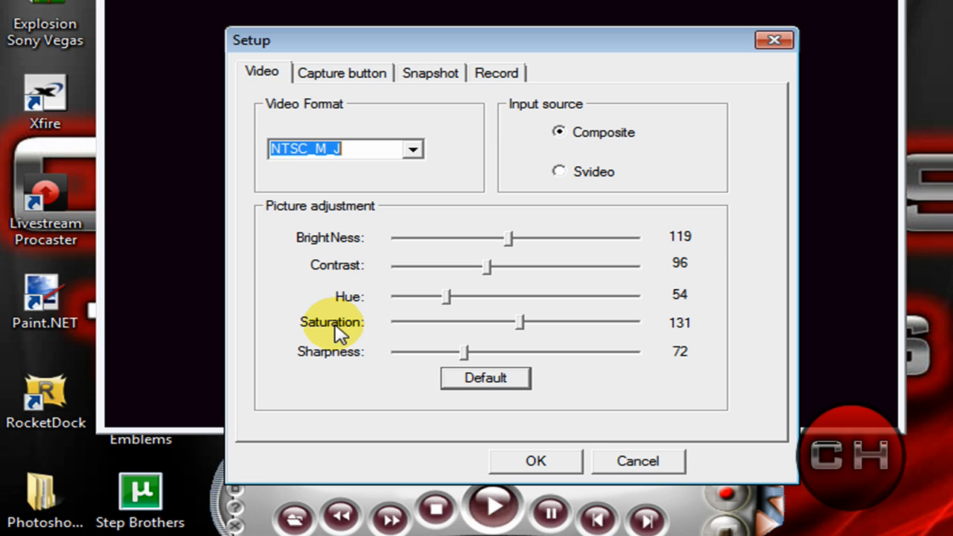
mouse_move(365, 369)
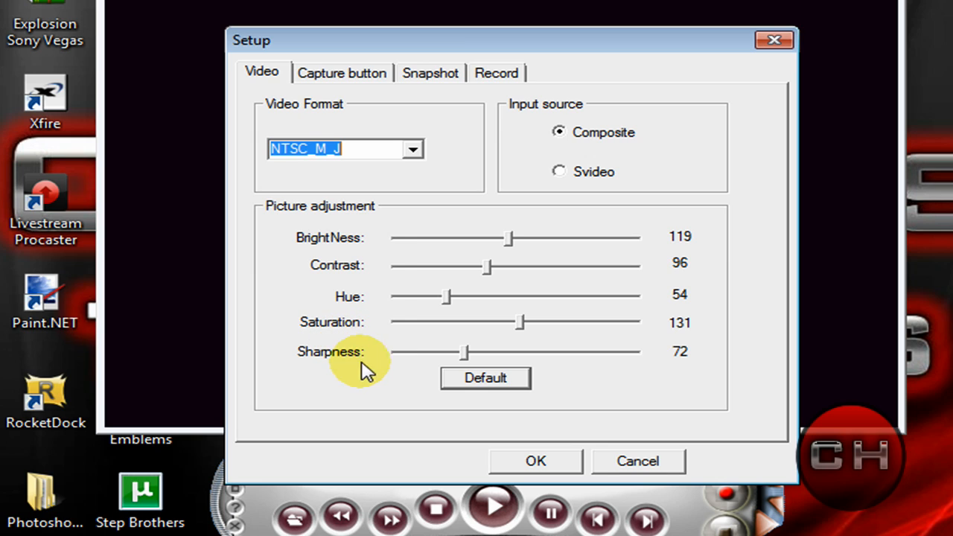
mouse_move(379, 80)
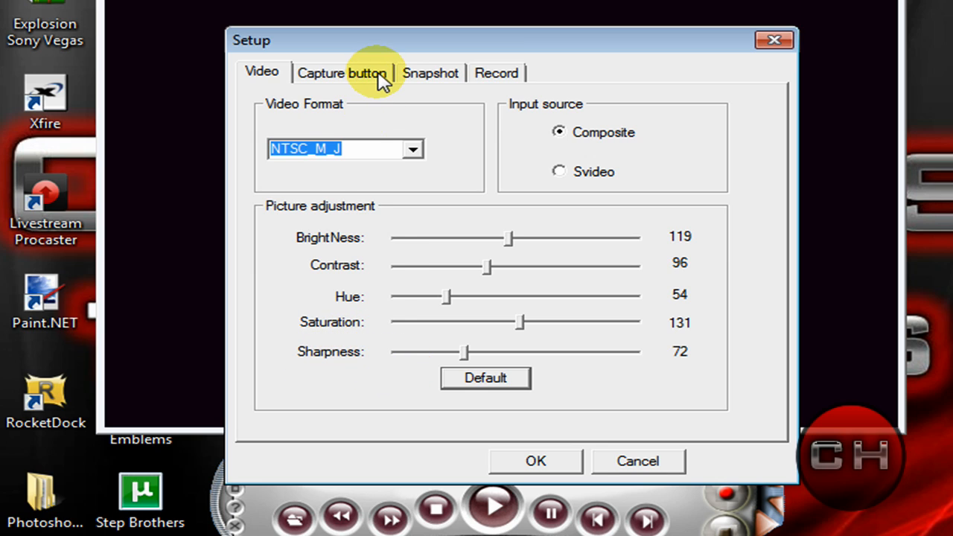
Review the Capture button, Snapshot and Record tabs, then close the setup with OK
left_click(343, 71)
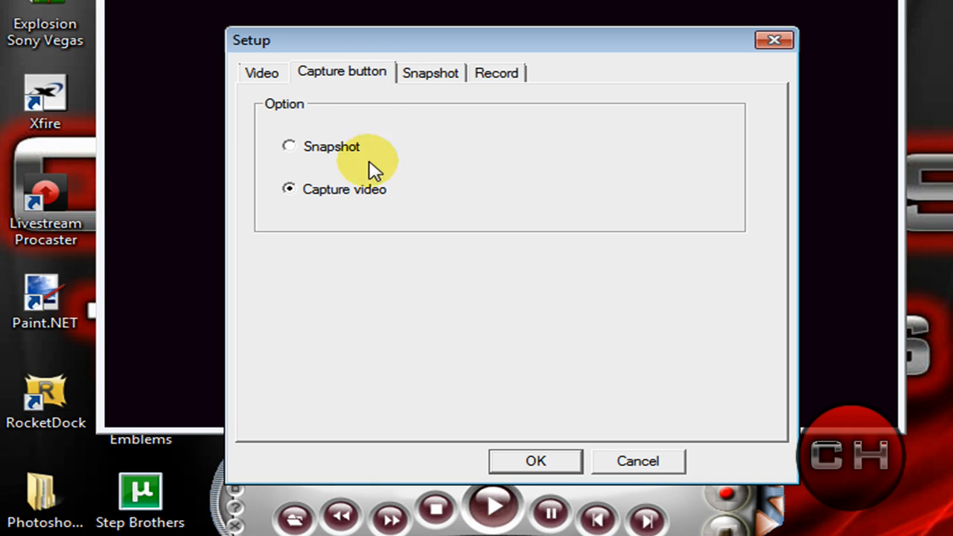
left_click(429, 71)
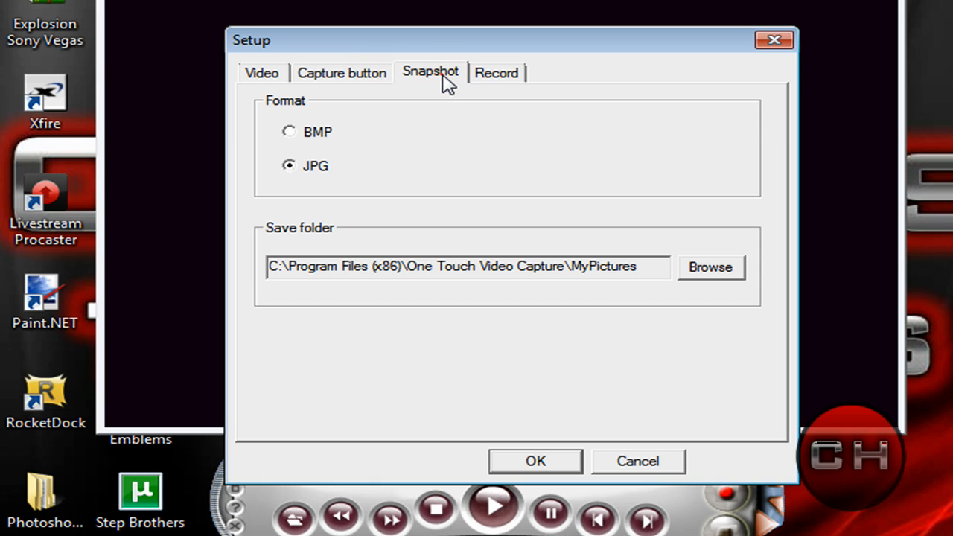
left_click(496, 72)
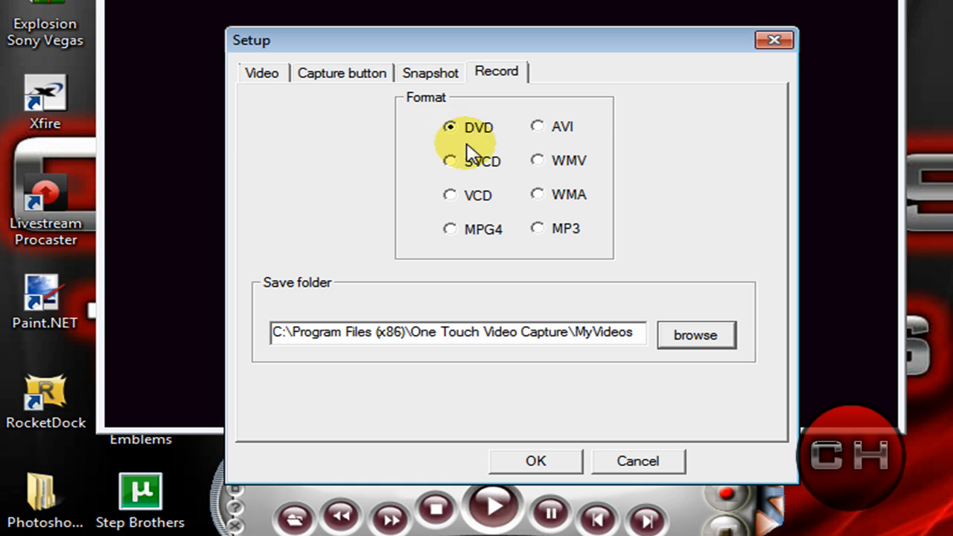
left_click(536, 461)
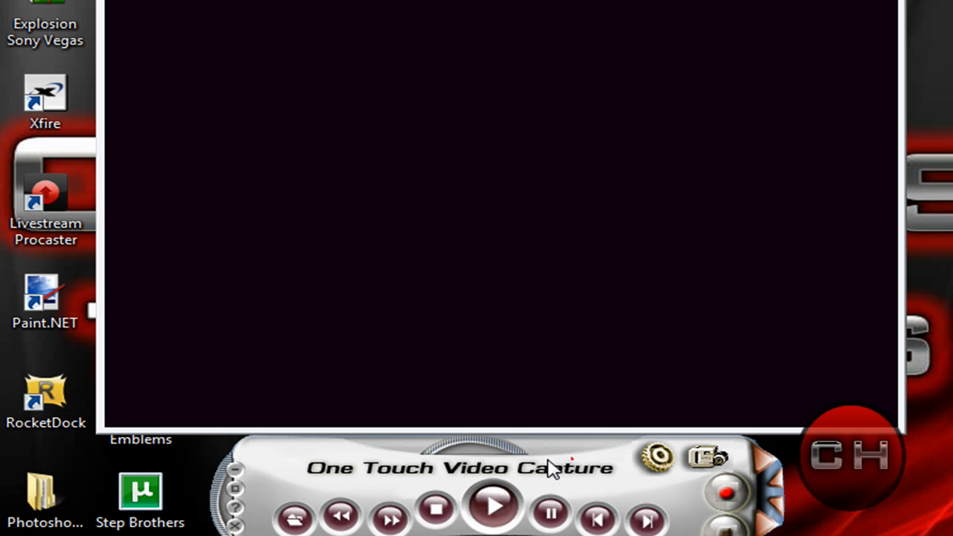
mouse_move(590, 484)
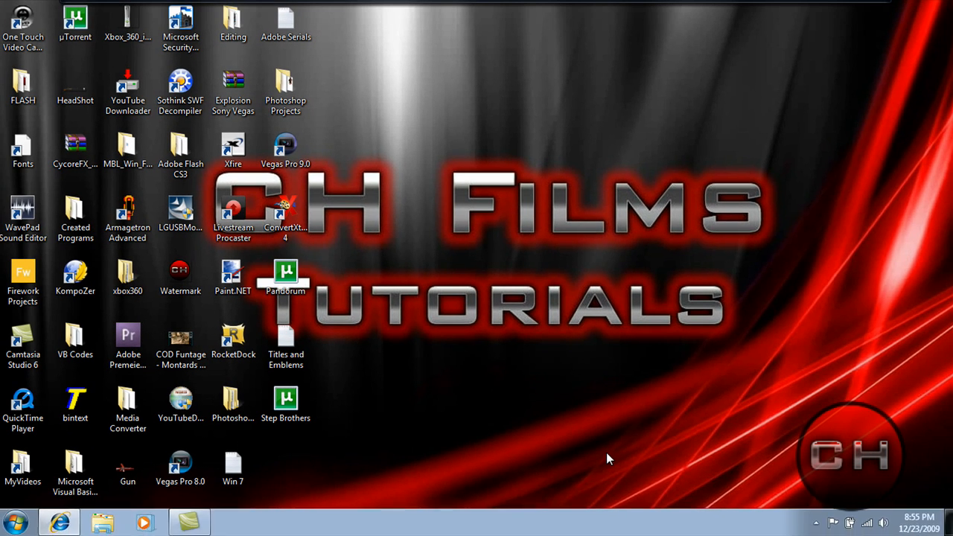
mouse_move(577, 459)
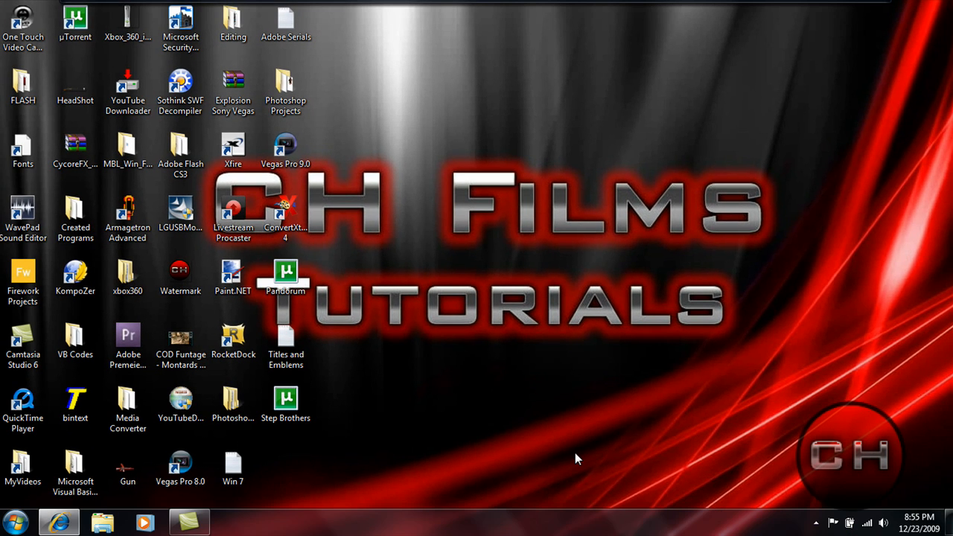
Launch Vegas Pro 8.0 from its desktop shortcut
left_click(180, 468)
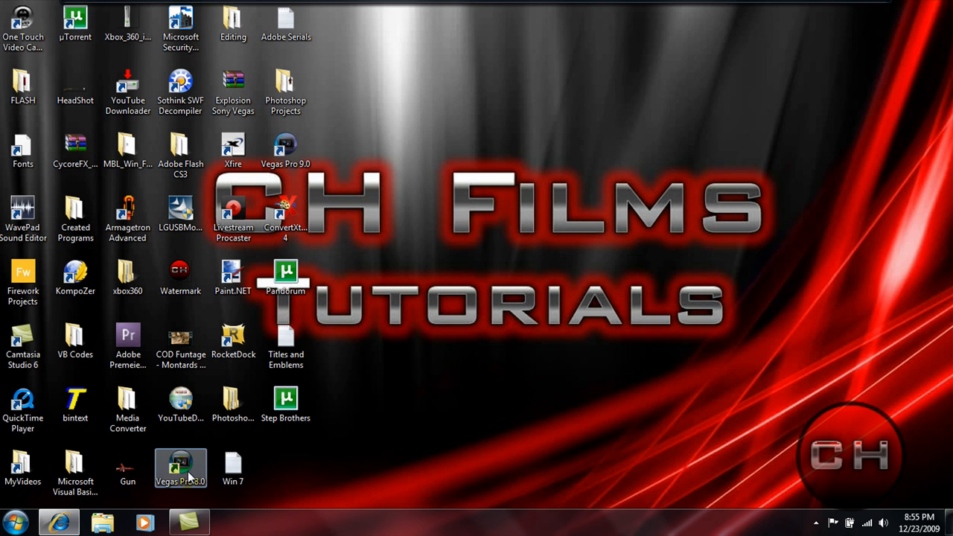
double_click(180, 467)
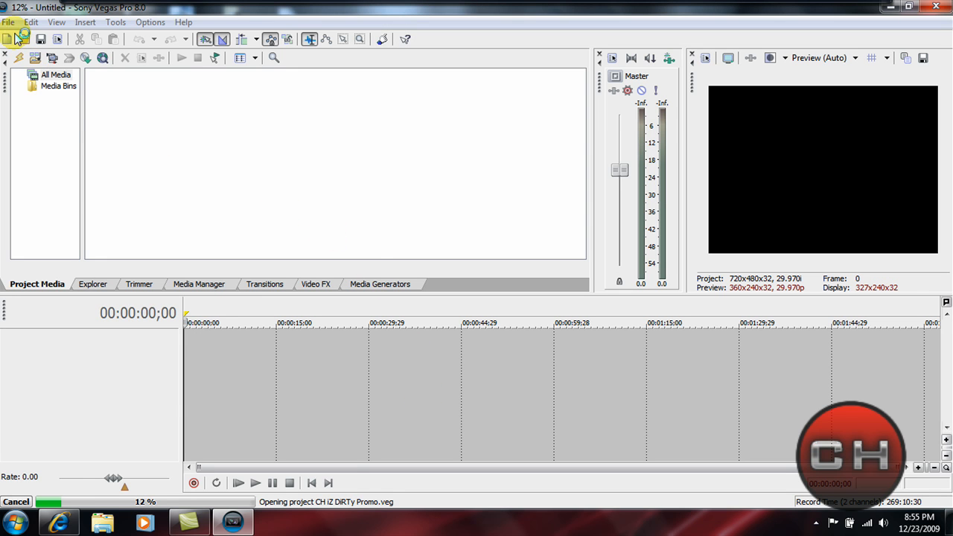
mouse_move(650, 313)
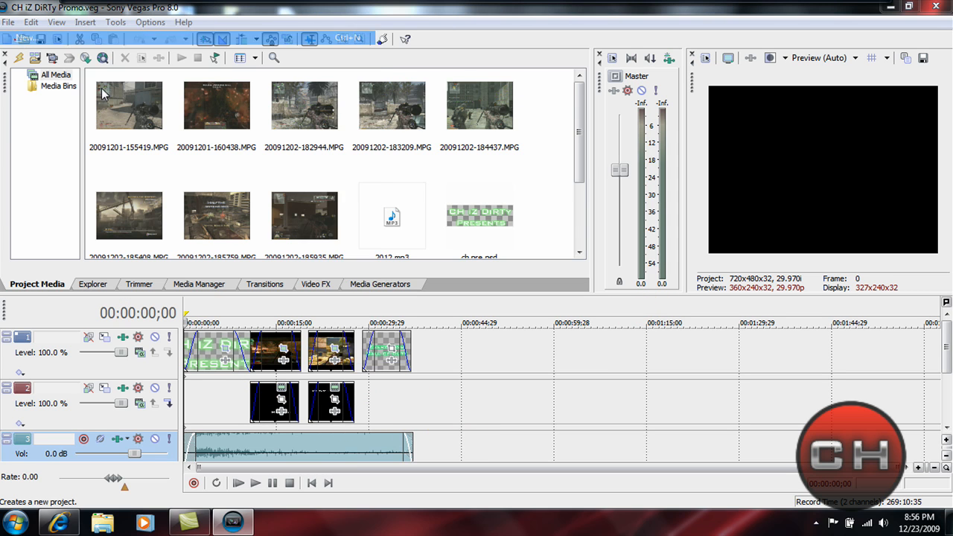
Start a new project and bring up Import Media, browsing from the desktop into the computer
left_click(21, 39)
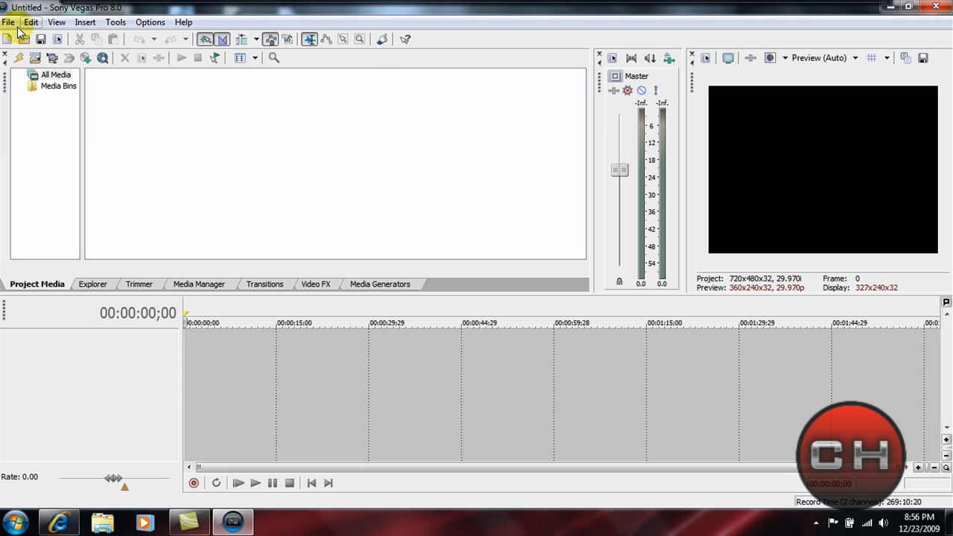
left_click(8, 23)
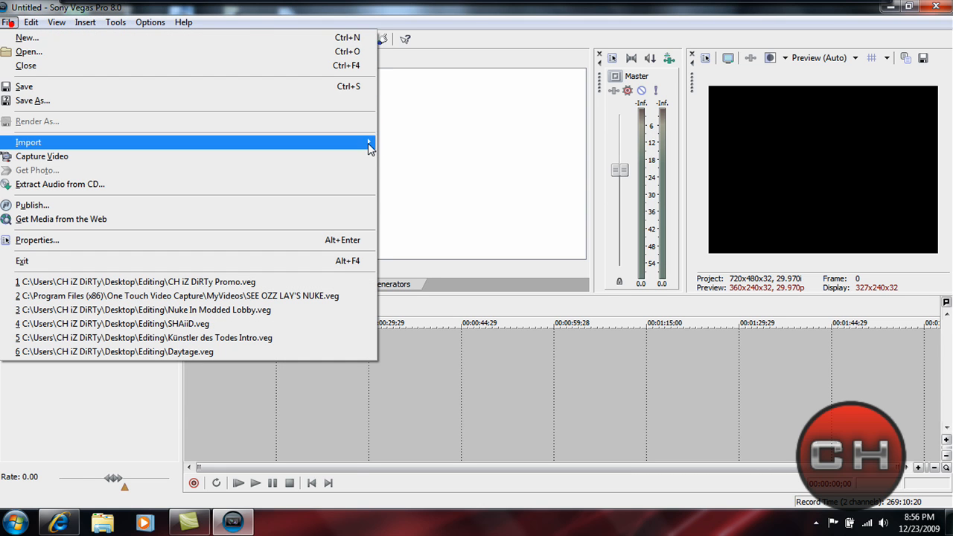
left_click(28, 143)
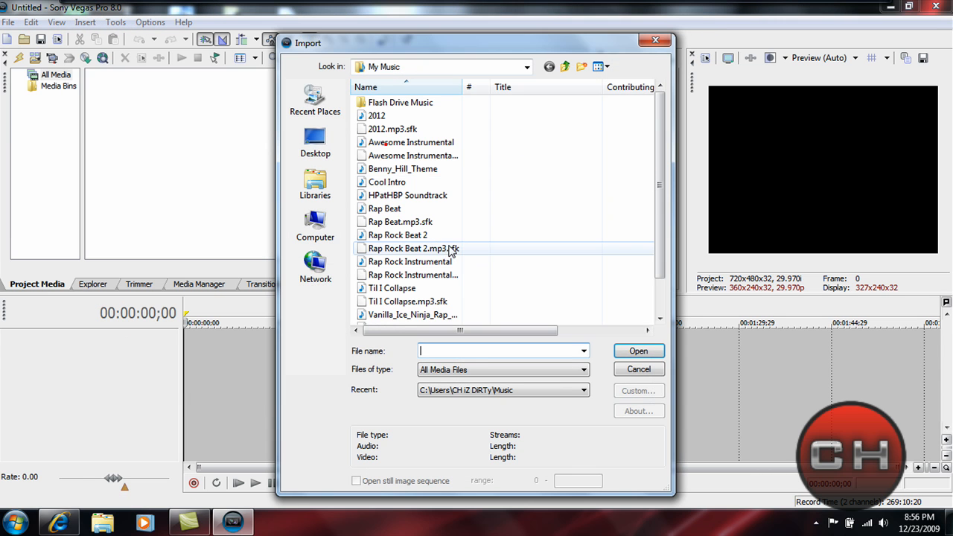
mouse_move(316, 141)
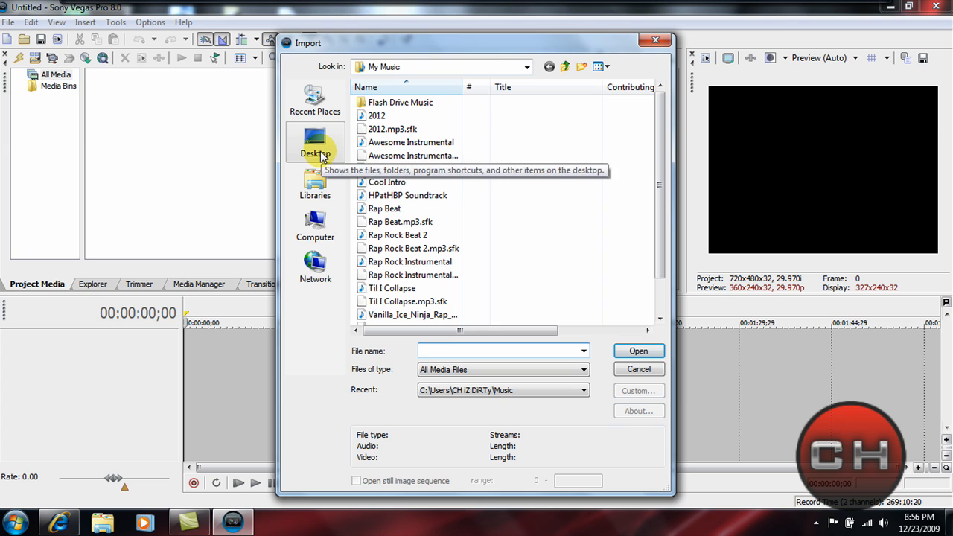
left_click(314, 142)
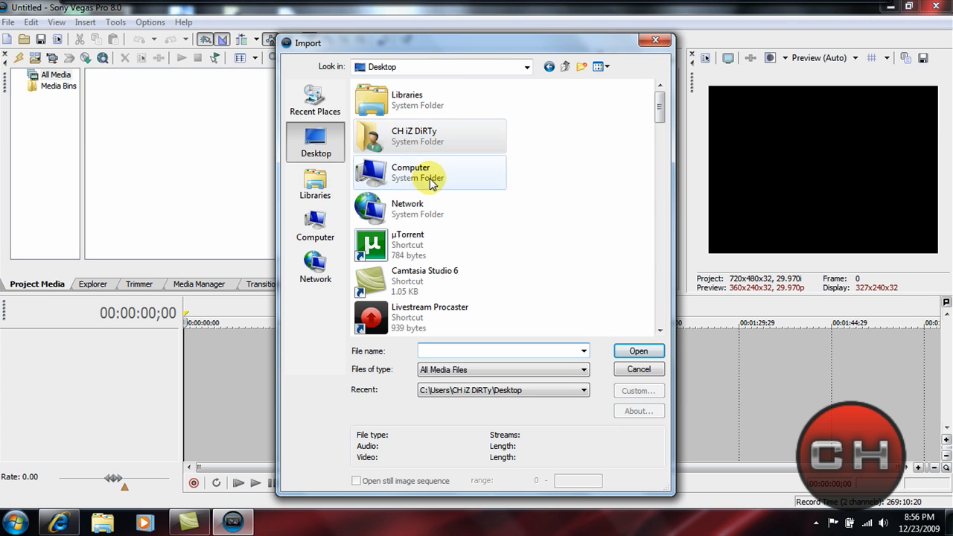
double_click(414, 136)
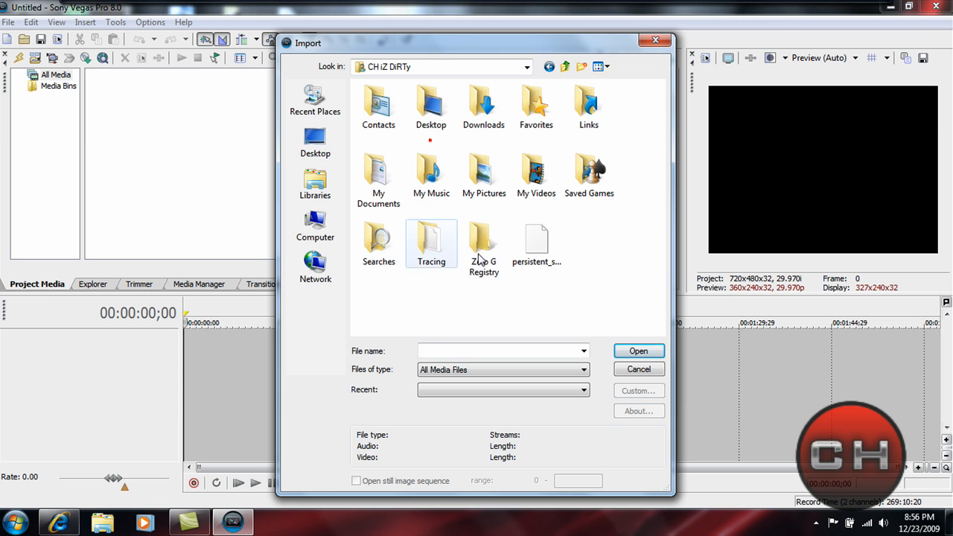
mouse_move(345, 133)
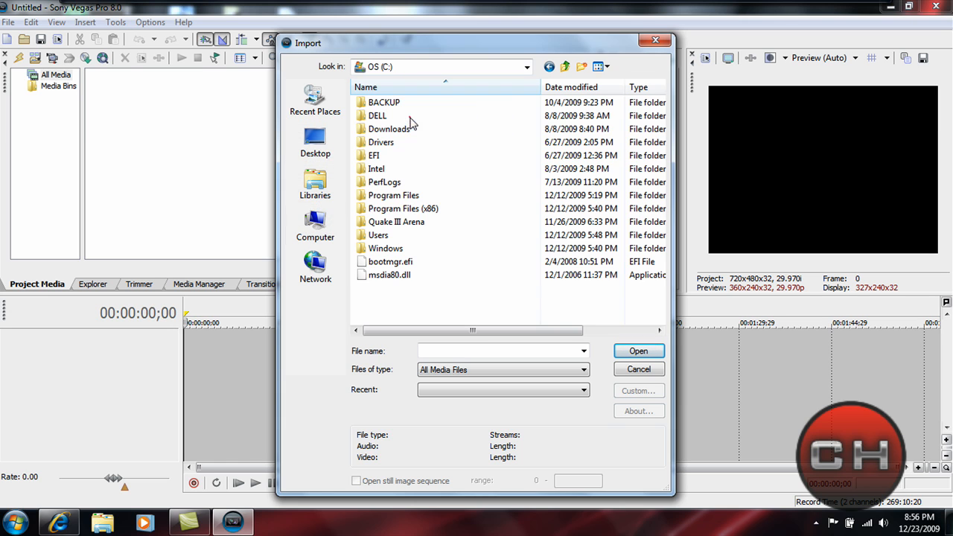
double_click(402, 208)
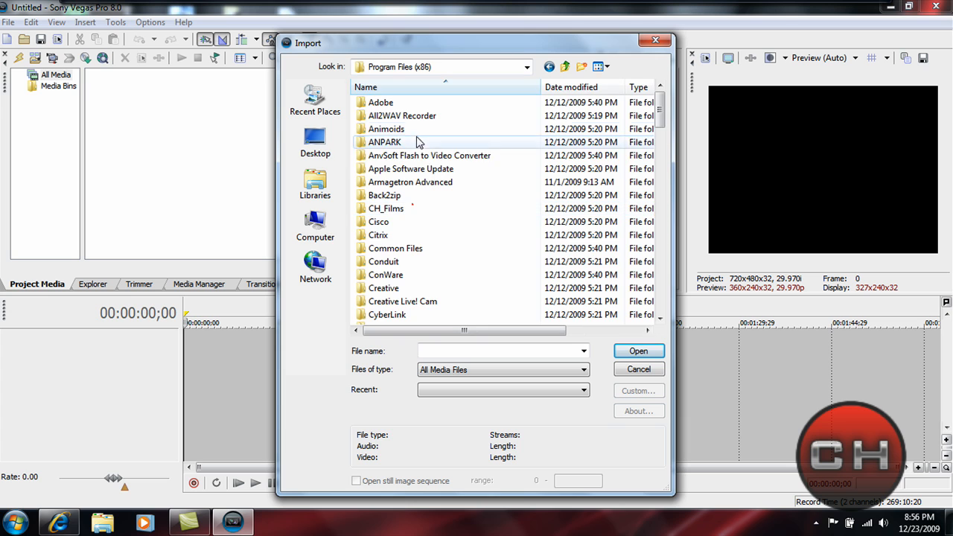
left_click(429, 155)
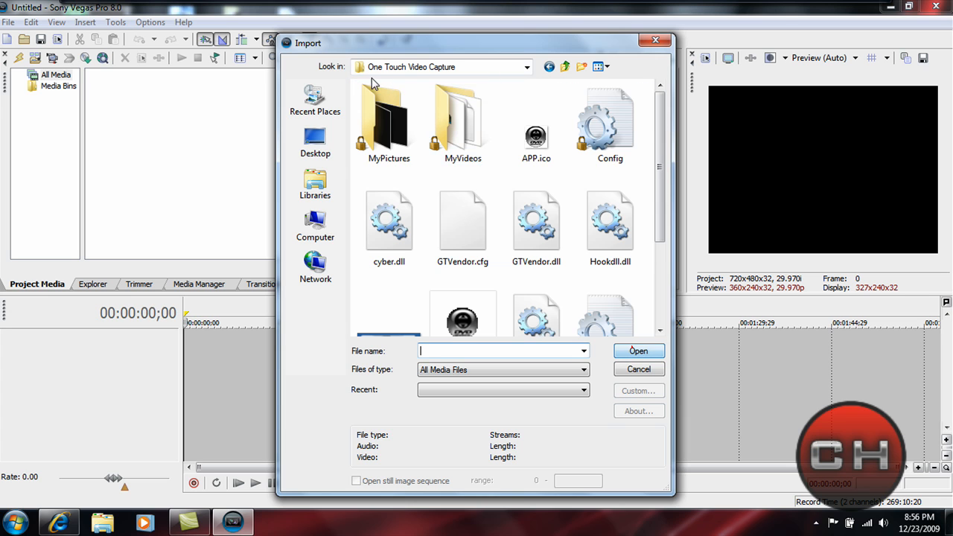
double_click(461, 119)
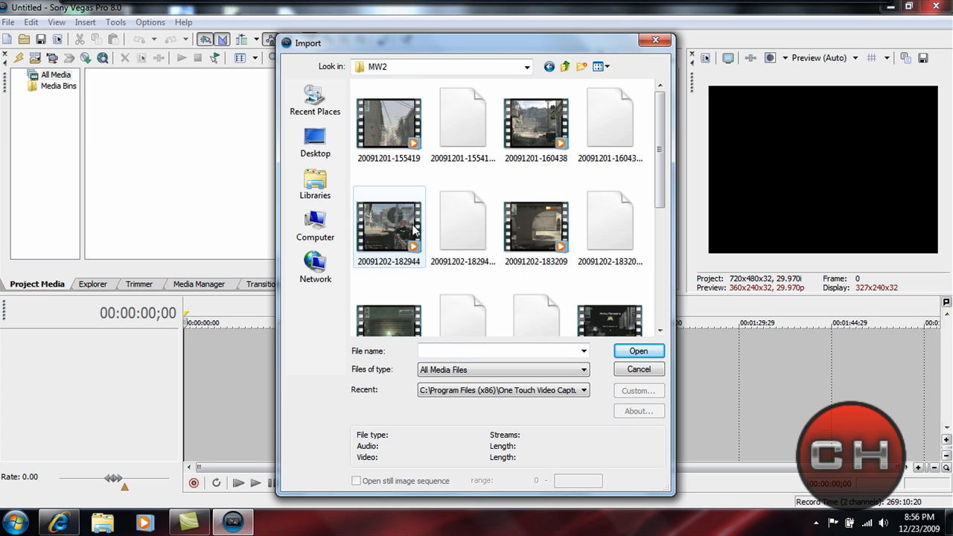
scroll("down", 3)
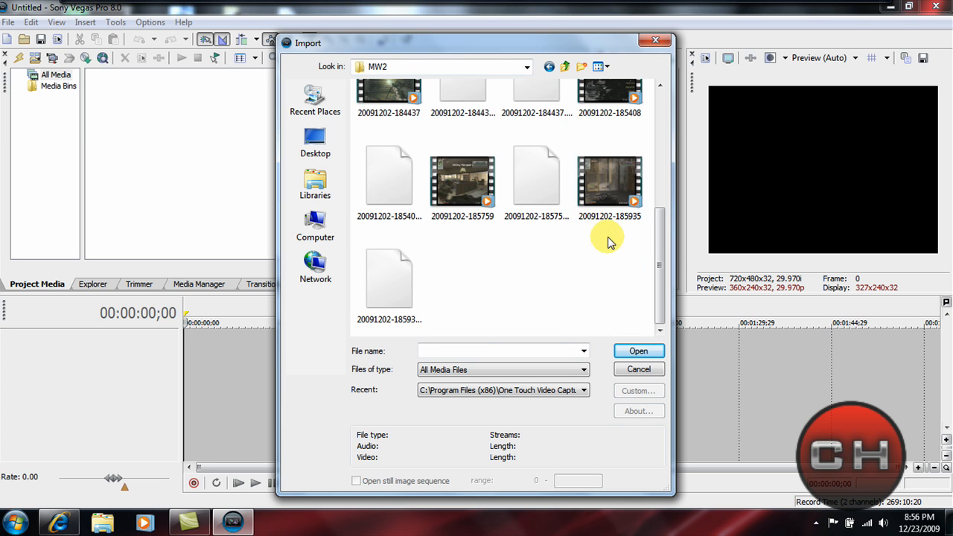
left_click(637, 351)
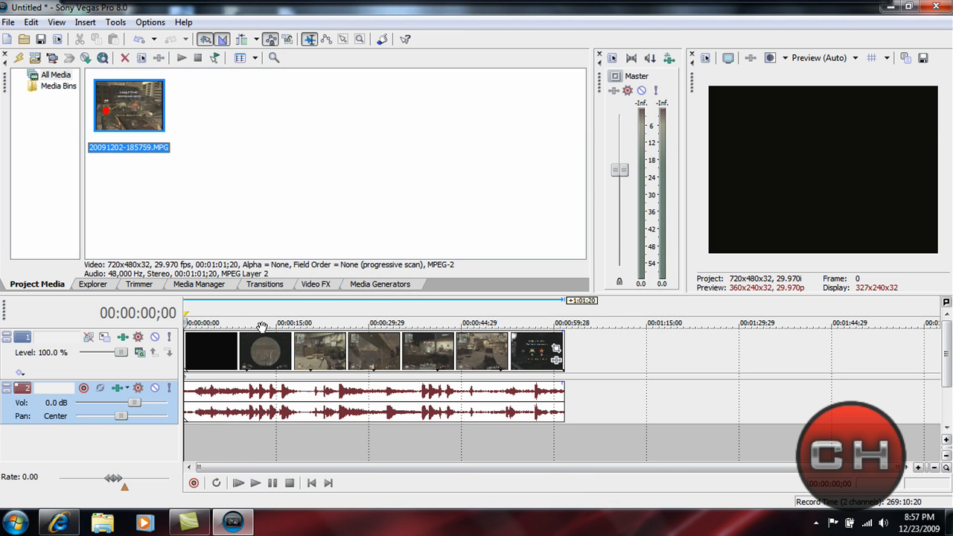
Play to the cut point and drag the event's end edge left to shorten the clip
left_click(238, 482)
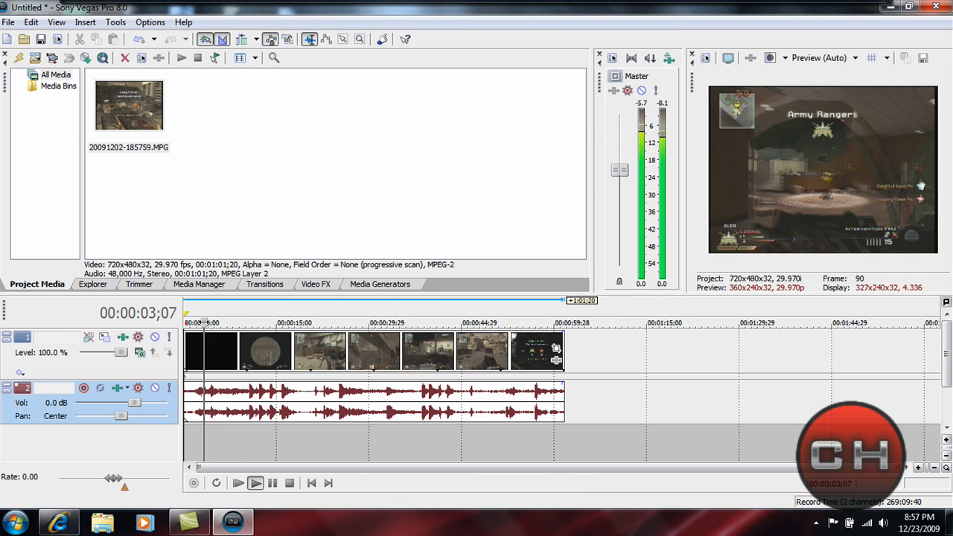
left_click(257, 322)
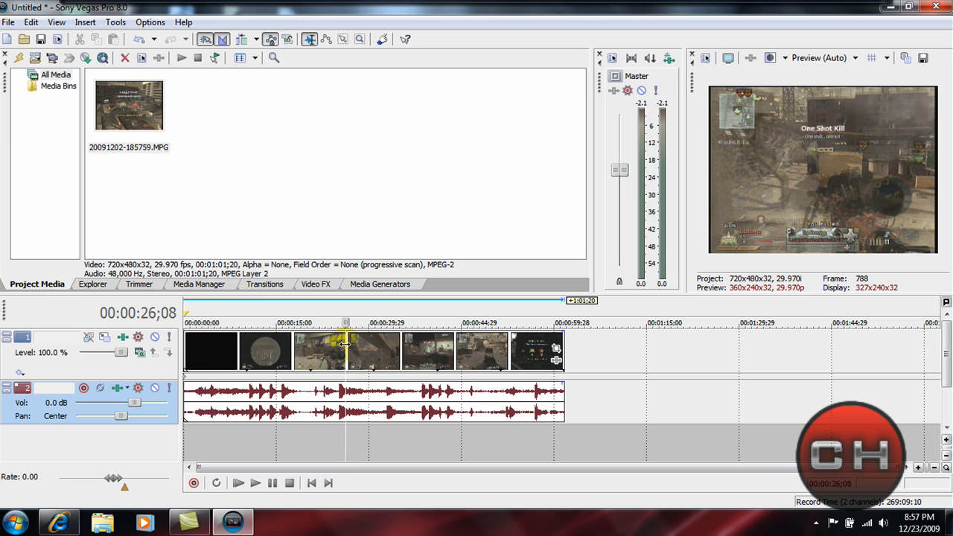
left_click(330, 321)
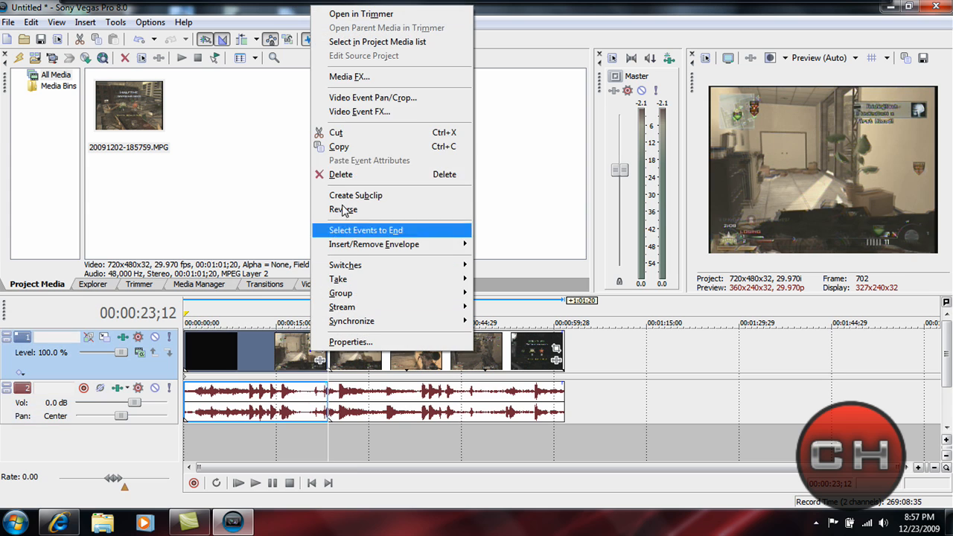
left_click(367, 230)
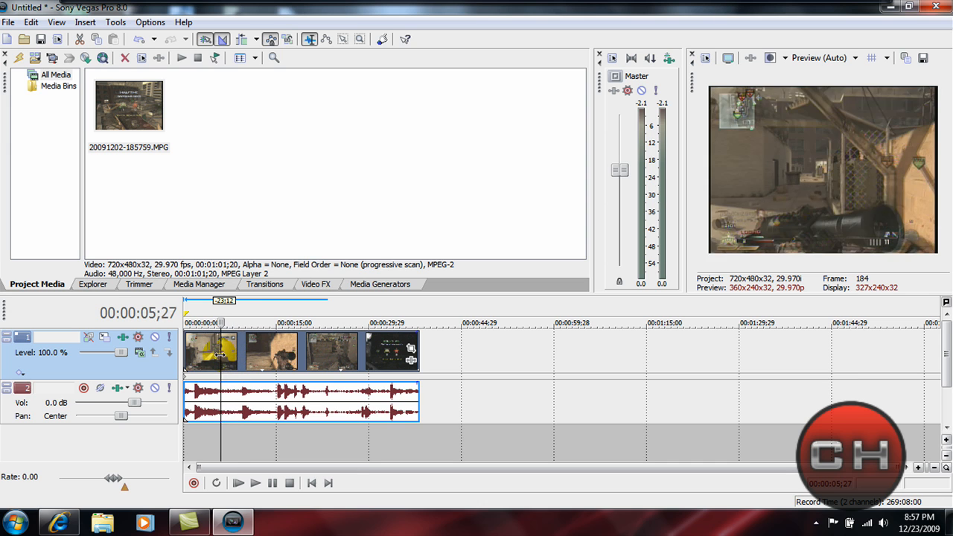
left_click_drag(220, 355, 205, 355)
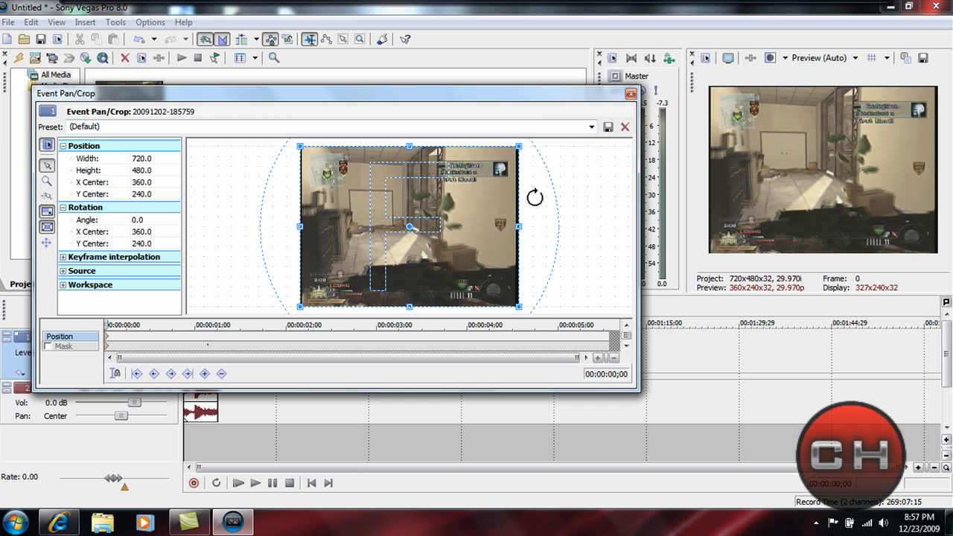
Tighten the pan/crop frame to about 697 by 464.6 and close the Event Pan/Crop window
left_click_drag(518, 227, 515, 226)
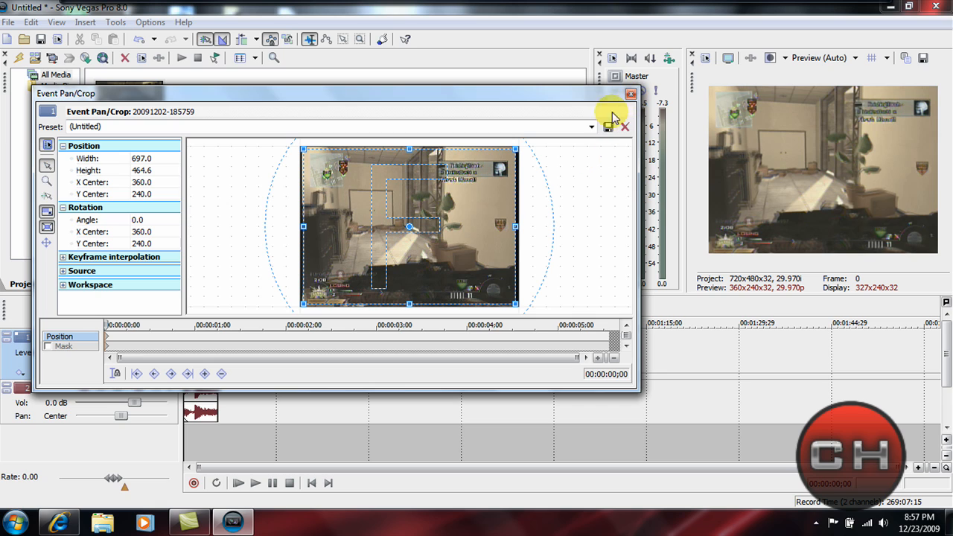
left_click(632, 92)
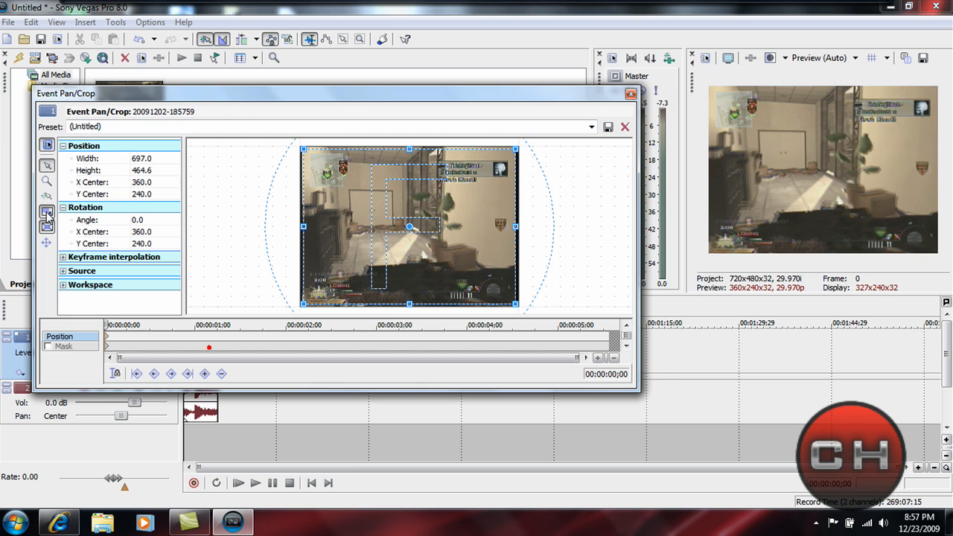
left_click_drag(410, 305, 409, 304)
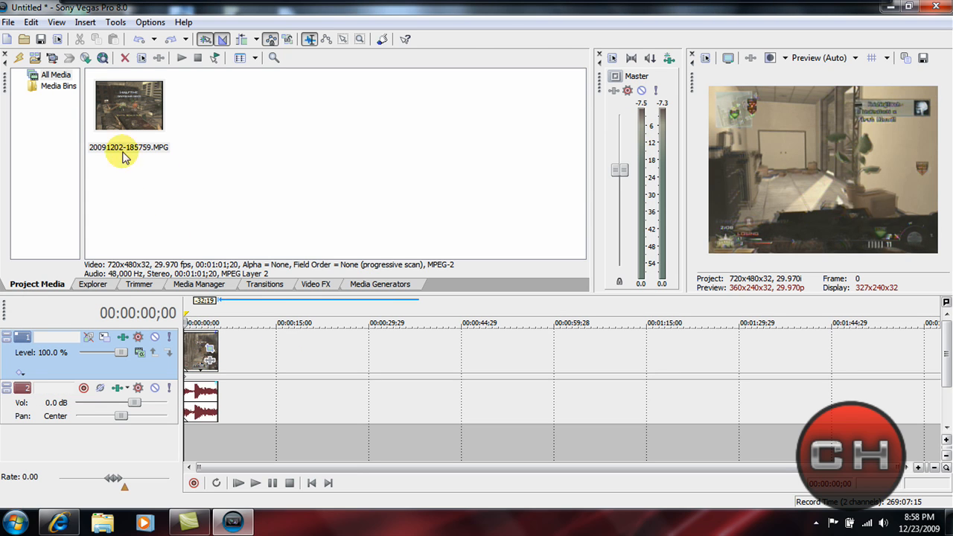
Apply the Brightness and Contrast CoD Preset (brightness 0.15, contrast 0.22, center 0.82) to the clip
left_click(316, 282)
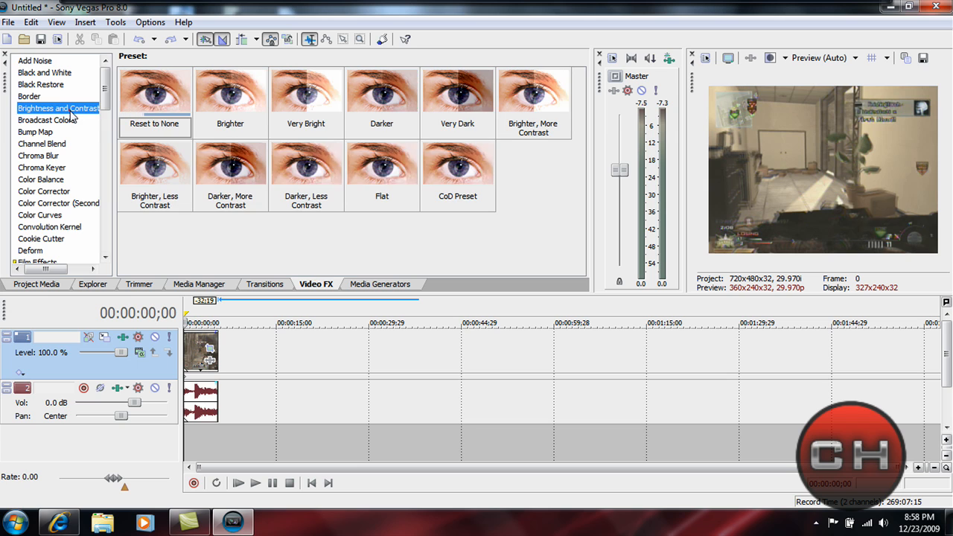
left_click(457, 164)
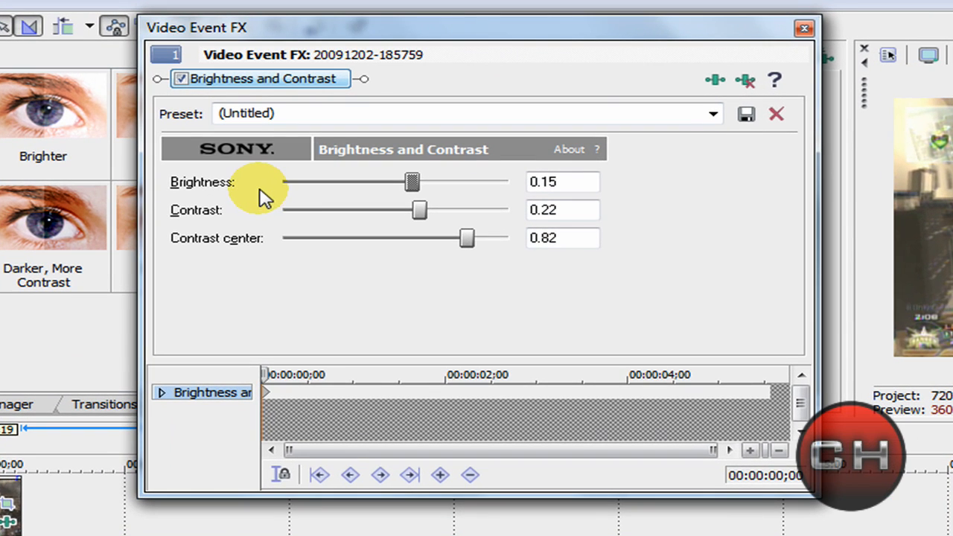
mouse_move(334, 244)
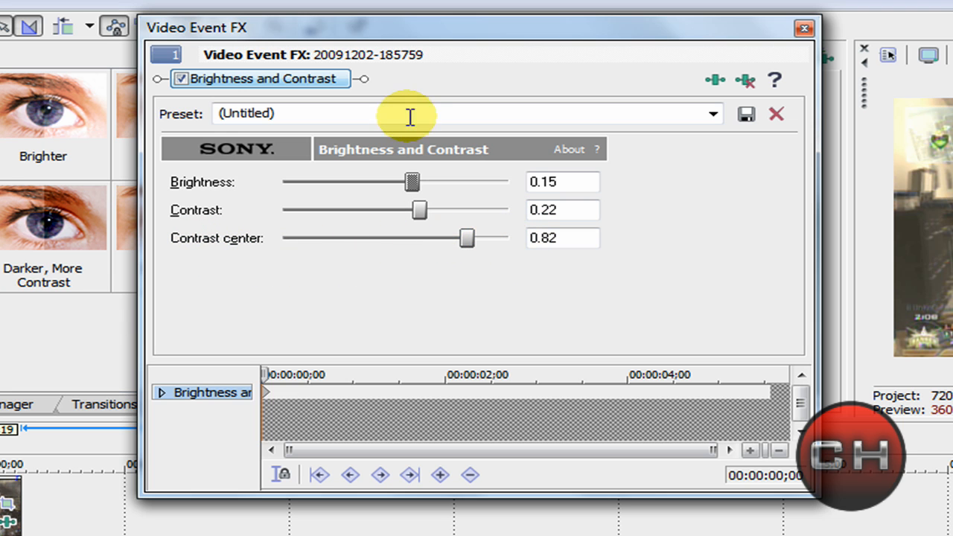
left_click(804, 27)
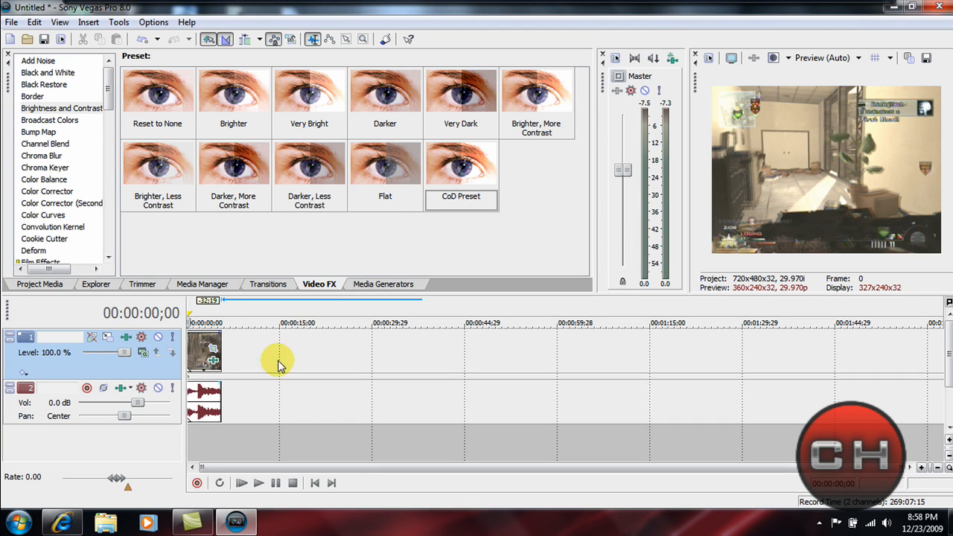
mouse_move(266, 352)
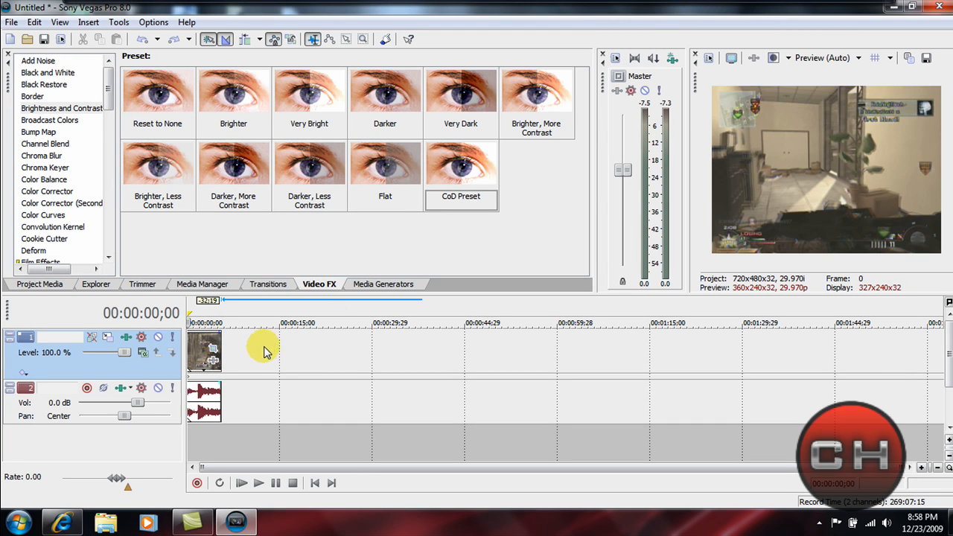
mouse_move(232, 345)
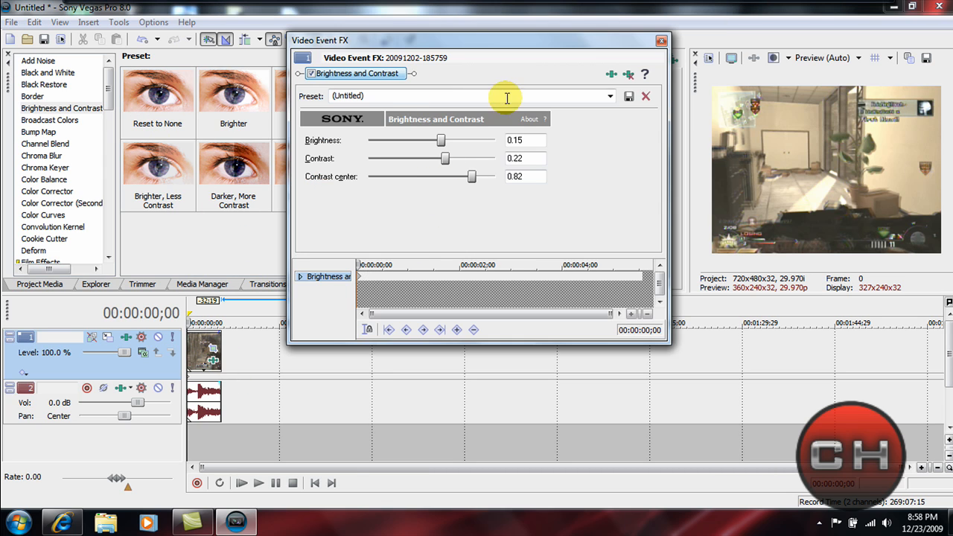
mouse_move(411, 94)
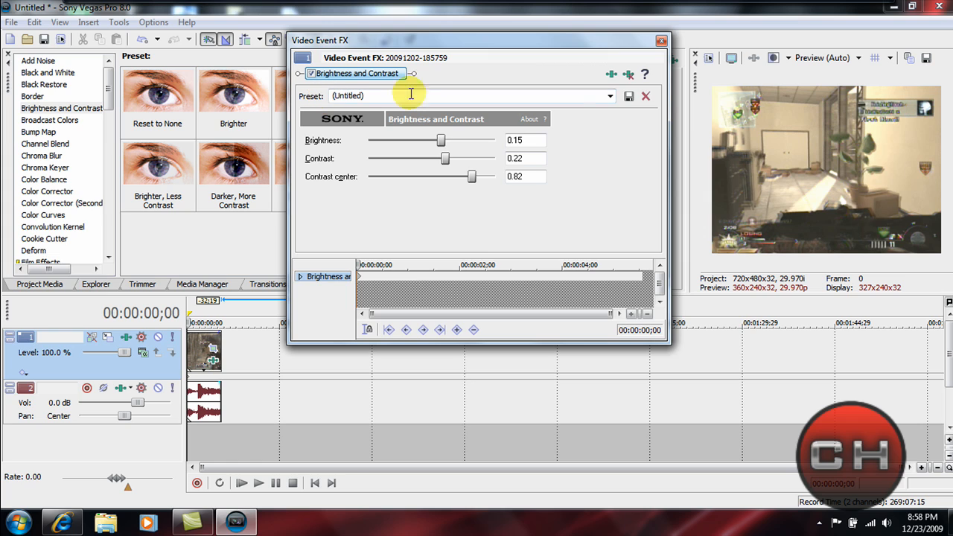
mouse_move(628, 95)
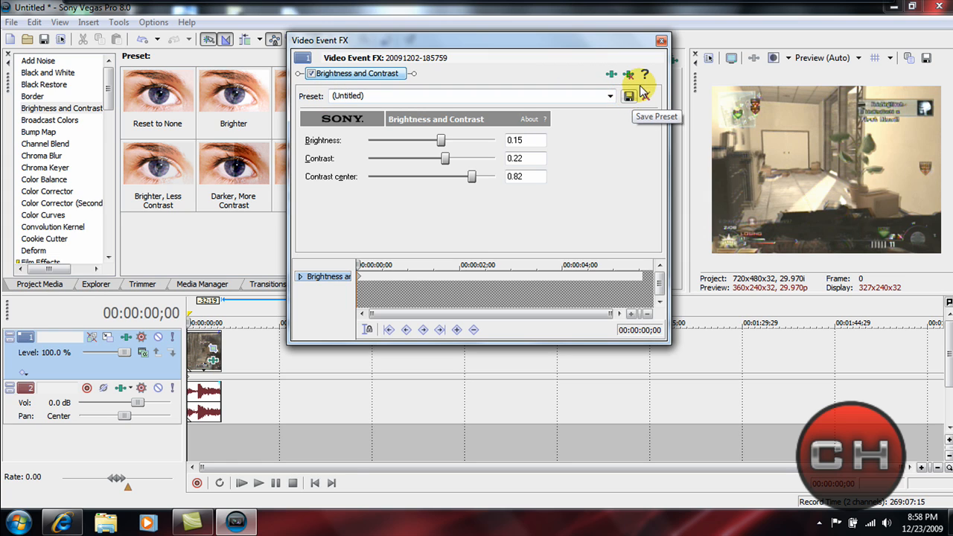
left_click(661, 40)
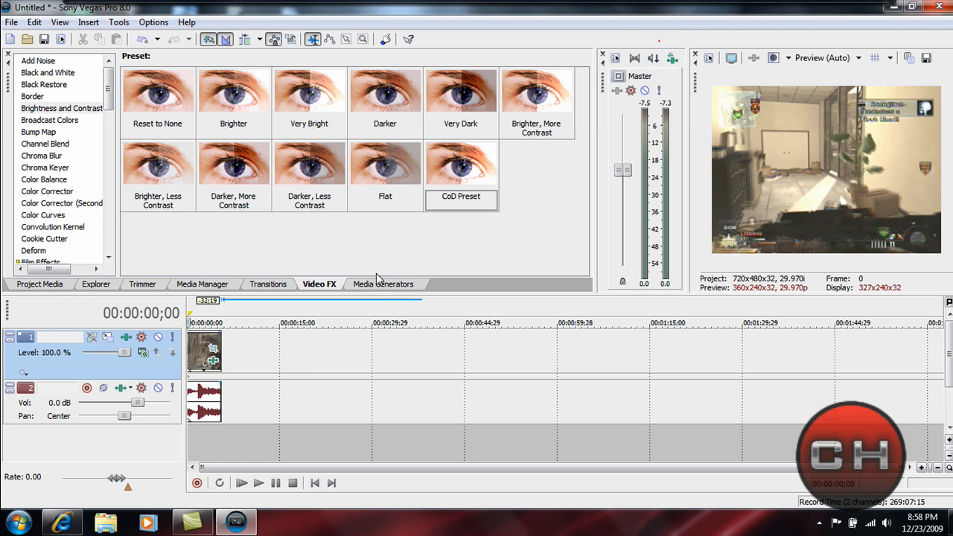
mouse_move(82, 181)
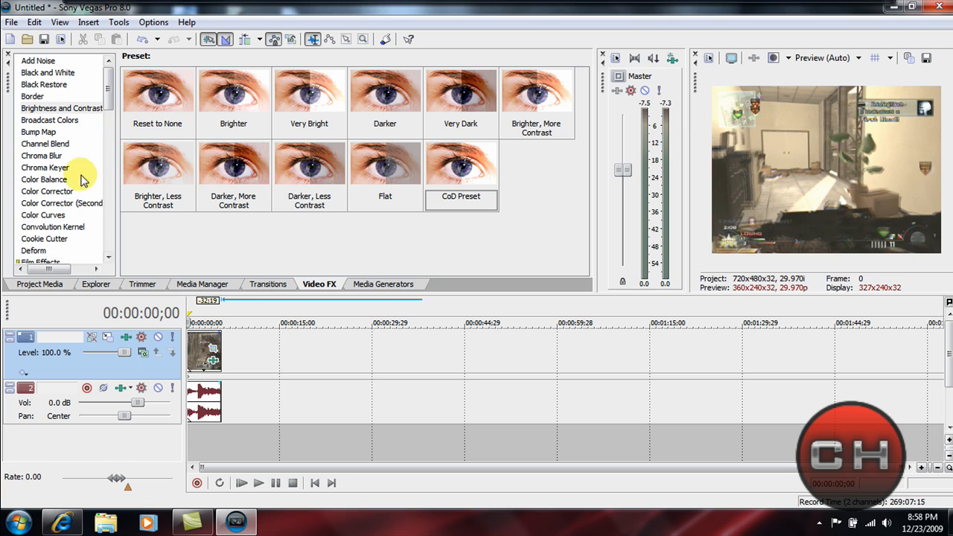
Apply Color Curves and drag the curve into a steep rising shape, then close Video Event FX
left_click(42, 214)
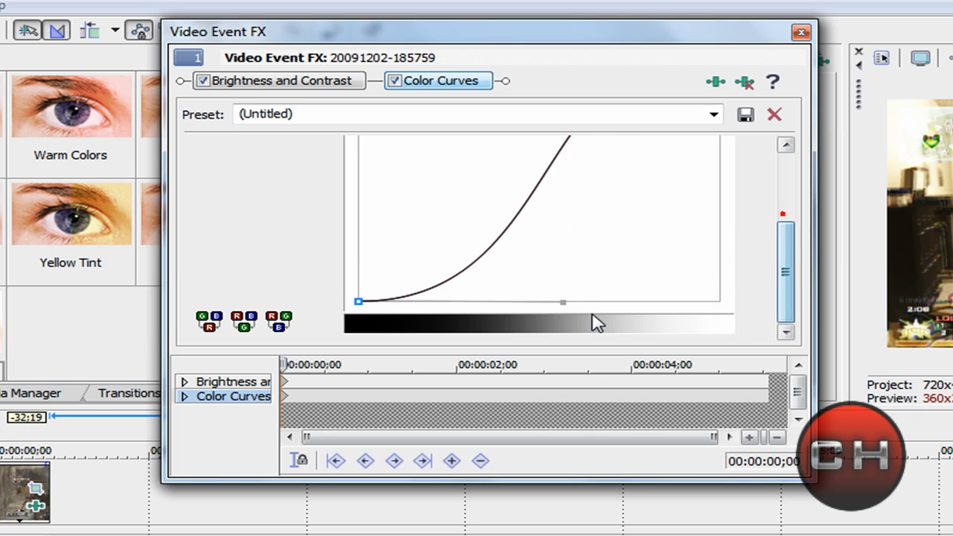
left_click_drag(563, 301, 638, 281)
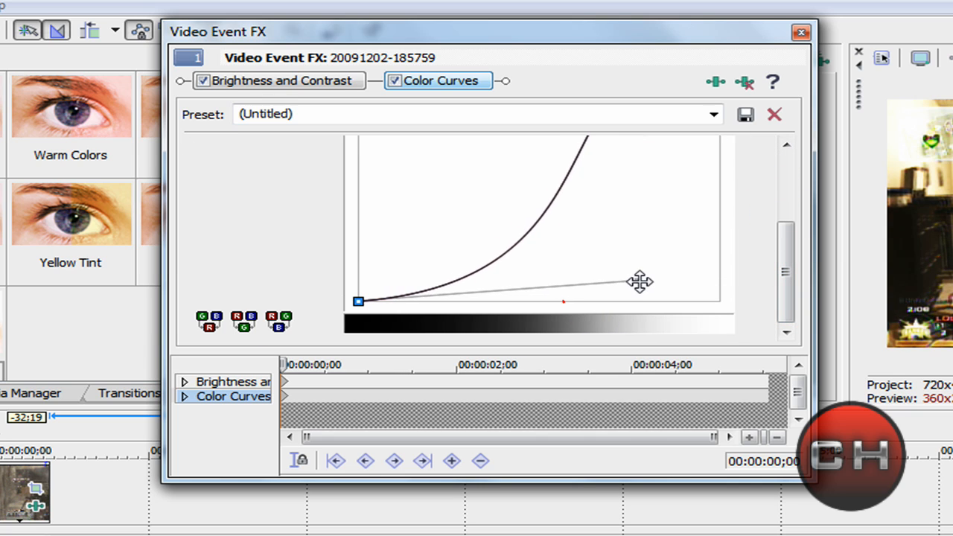
left_click(563, 301)
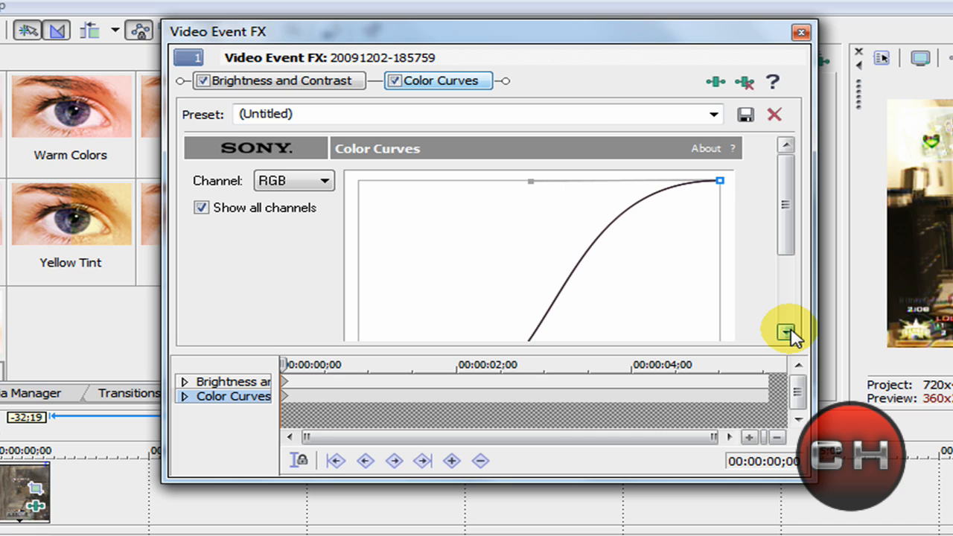
mouse_move(790, 327)
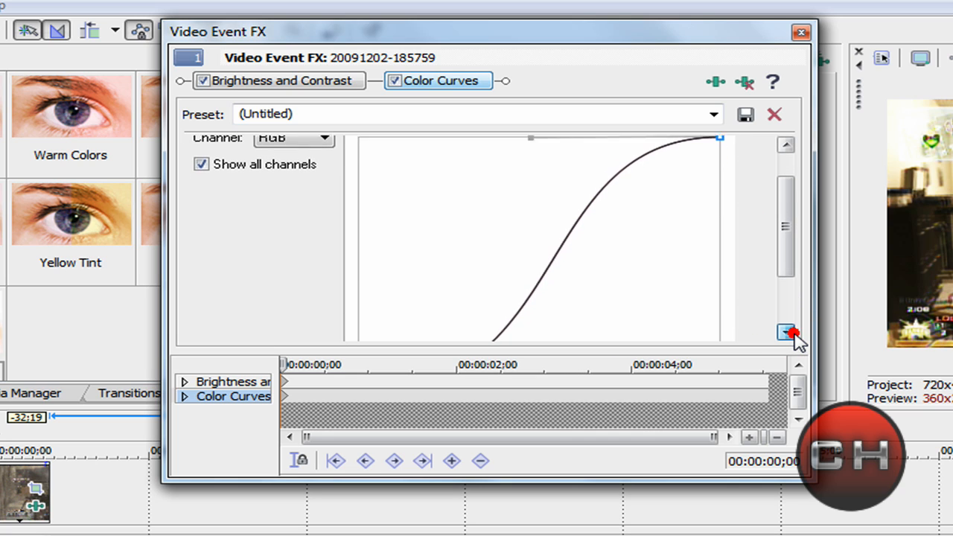
left_click(786, 332)
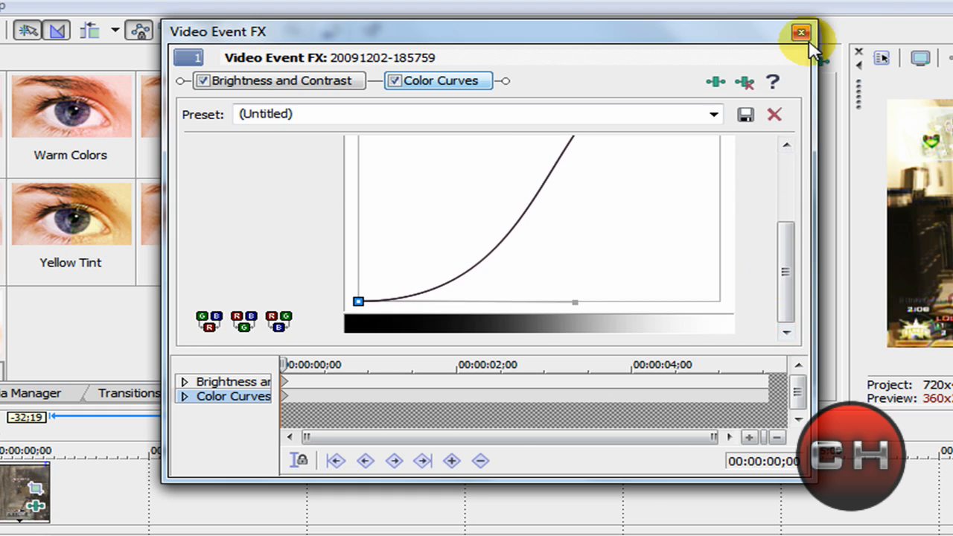
left_click(801, 33)
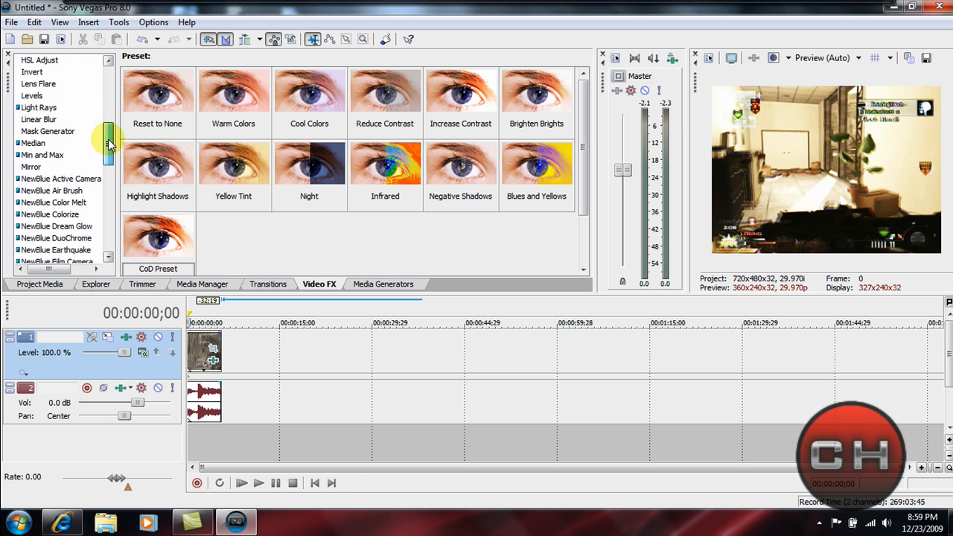
Apply Saturation Adjust to the clip, review its Amount/Center/Spread sliders and close Video Event FX
left_click_drag(107, 146, 107, 201)
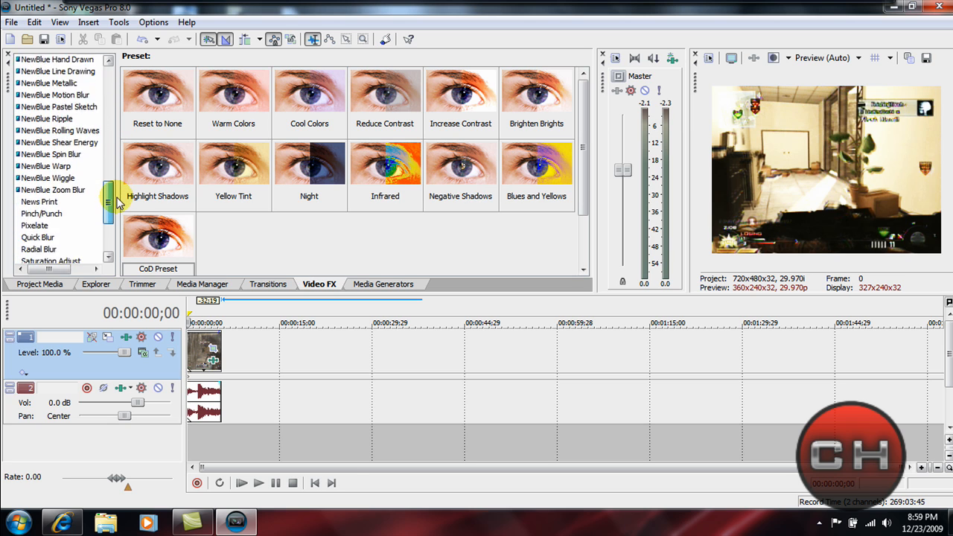
left_click(50, 173)
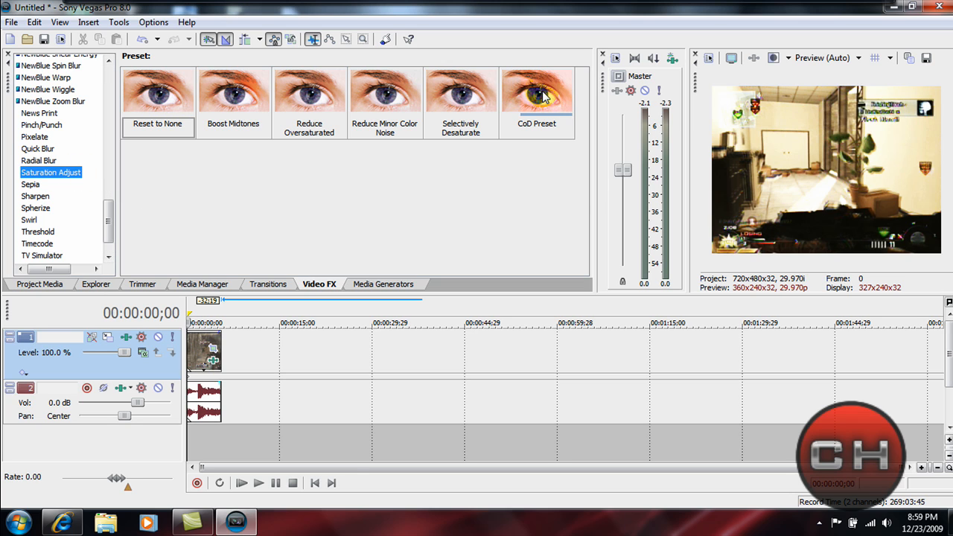
left_click(536, 89)
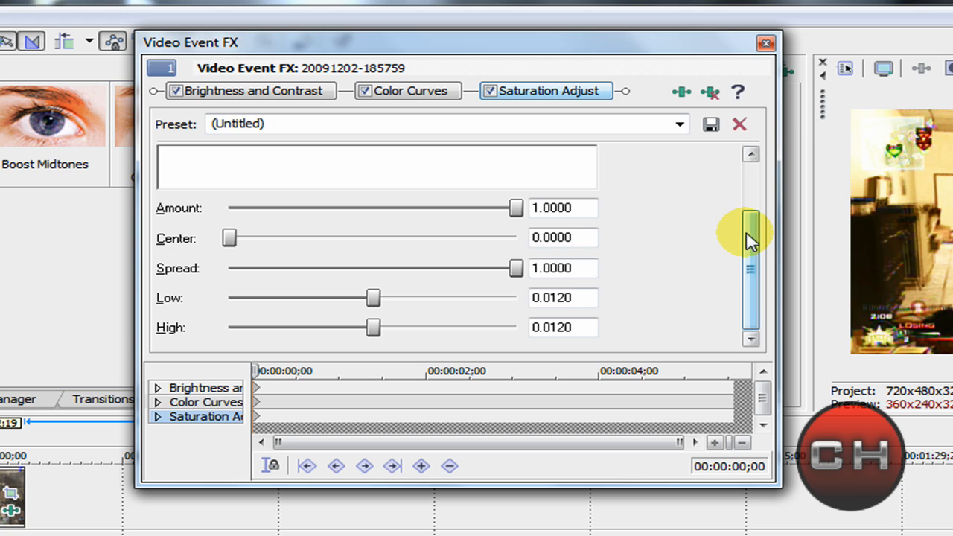
left_click(765, 42)
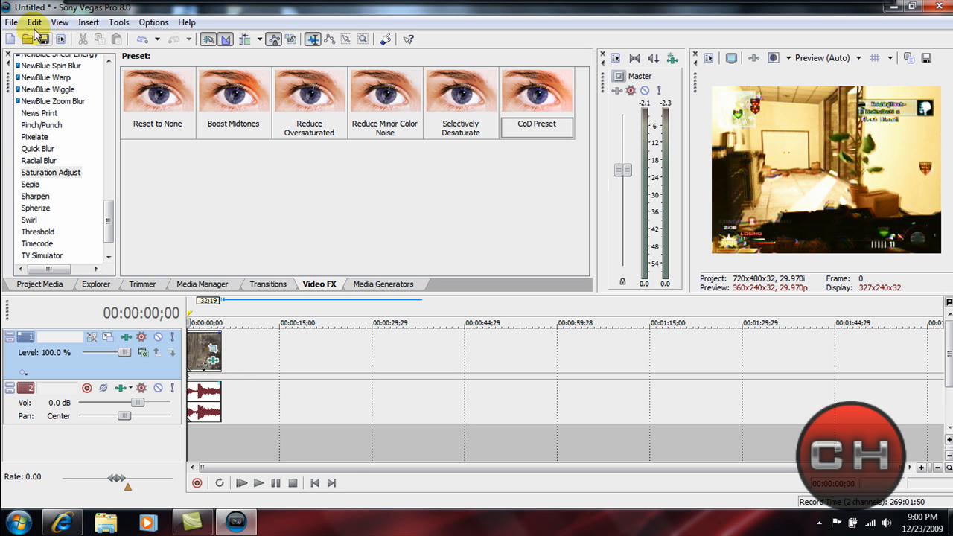
Render As Windows Media Video with the HQ Best template and bring up its Custom settings
left_click(12, 22)
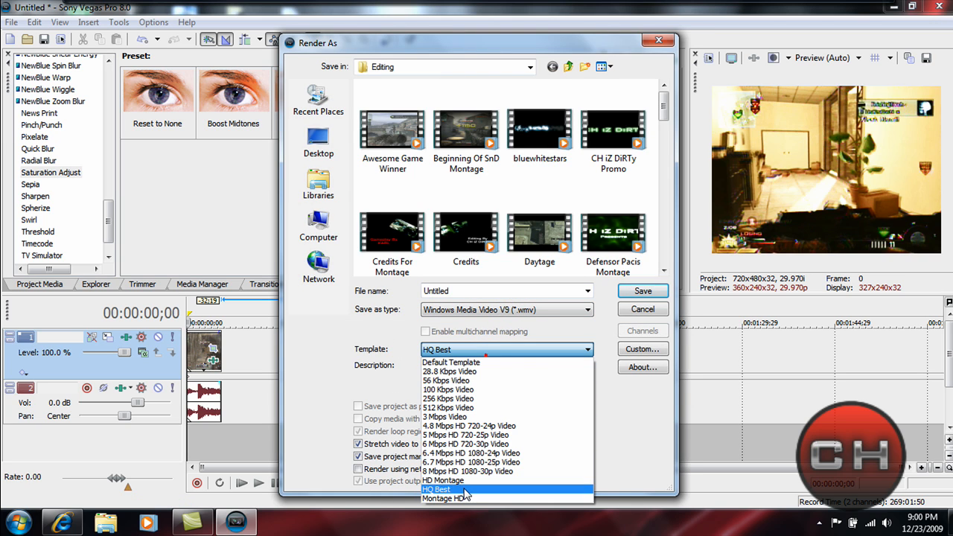
left_click(438, 489)
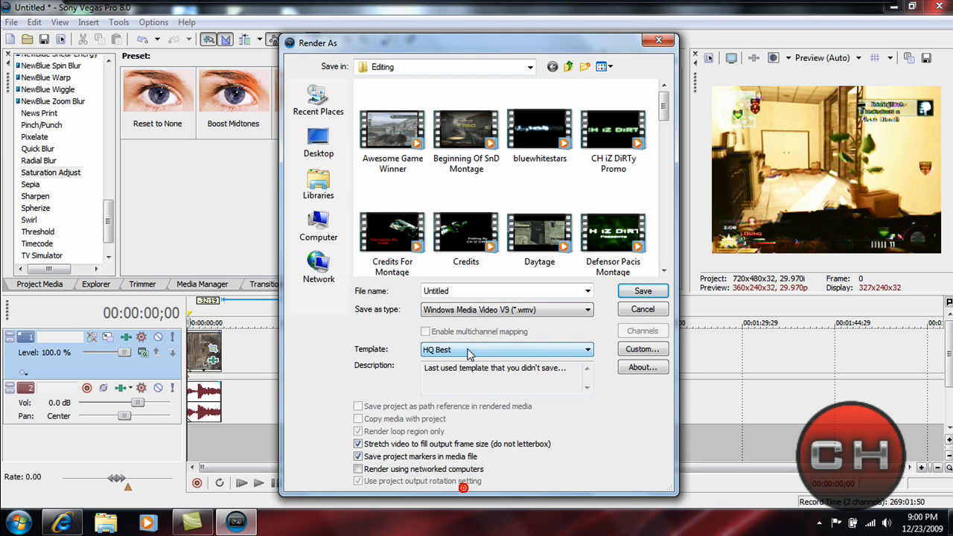
mouse_move(618, 350)
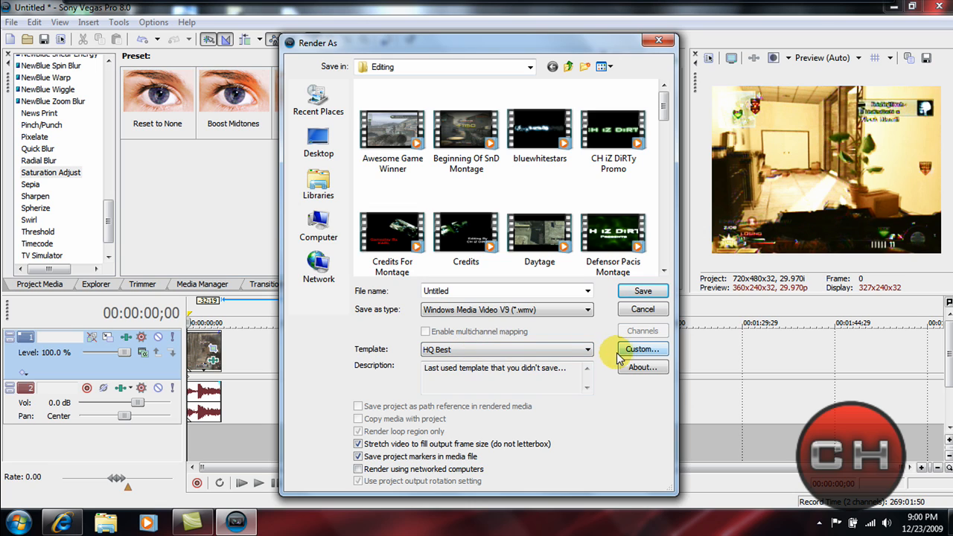
left_click(642, 348)
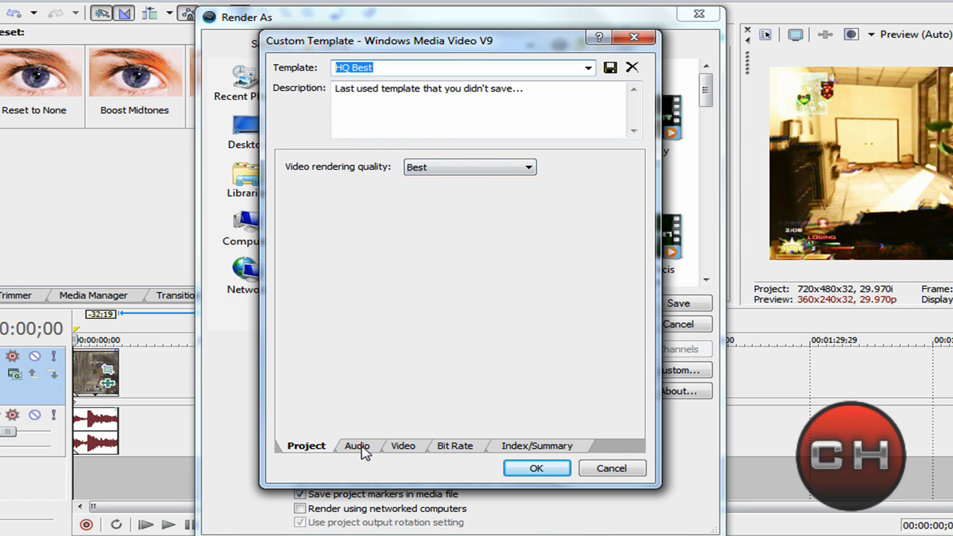
left_click(357, 445)
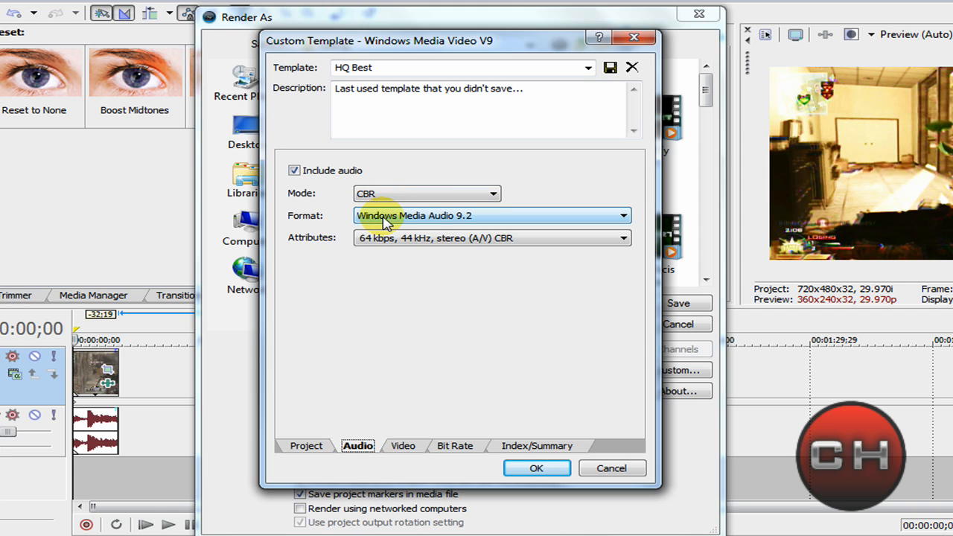
mouse_move(364, 246)
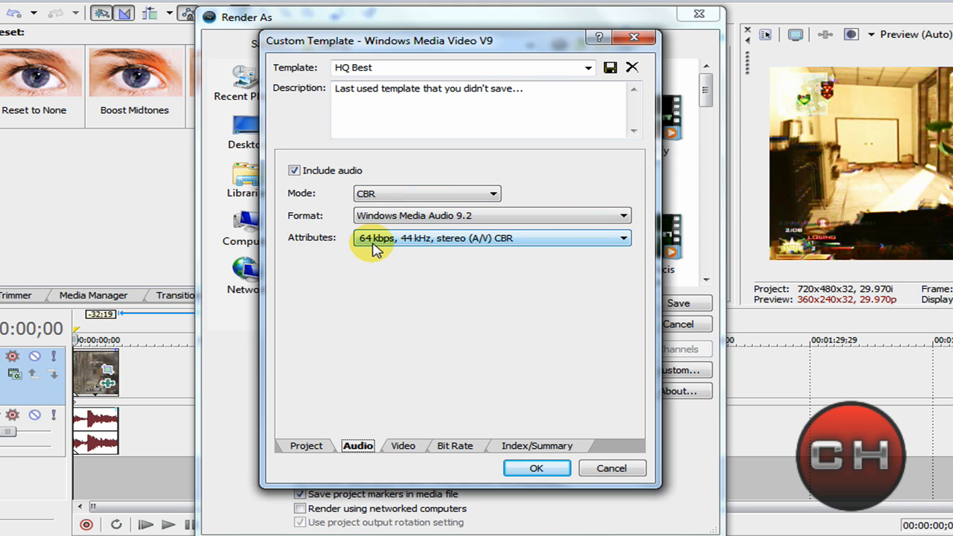
mouse_move(419, 245)
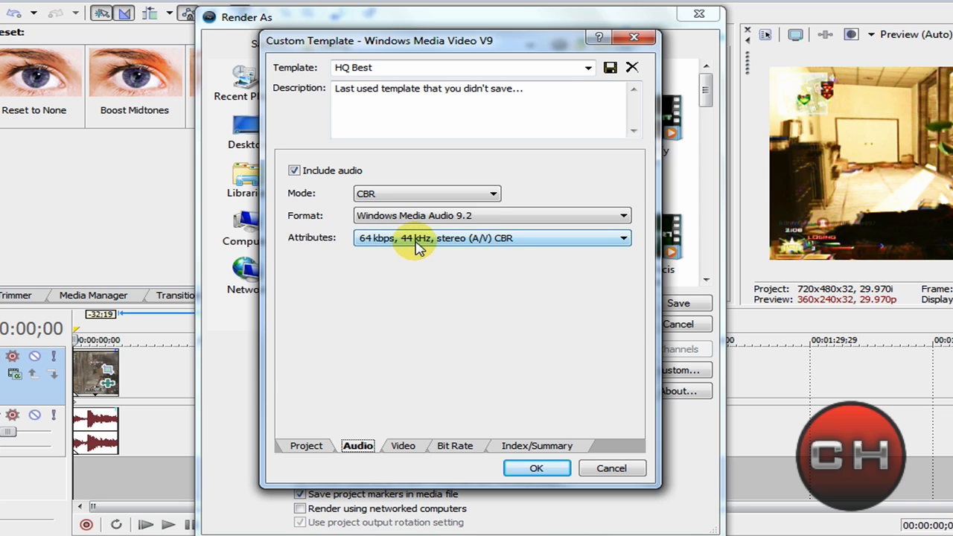
mouse_move(519, 308)
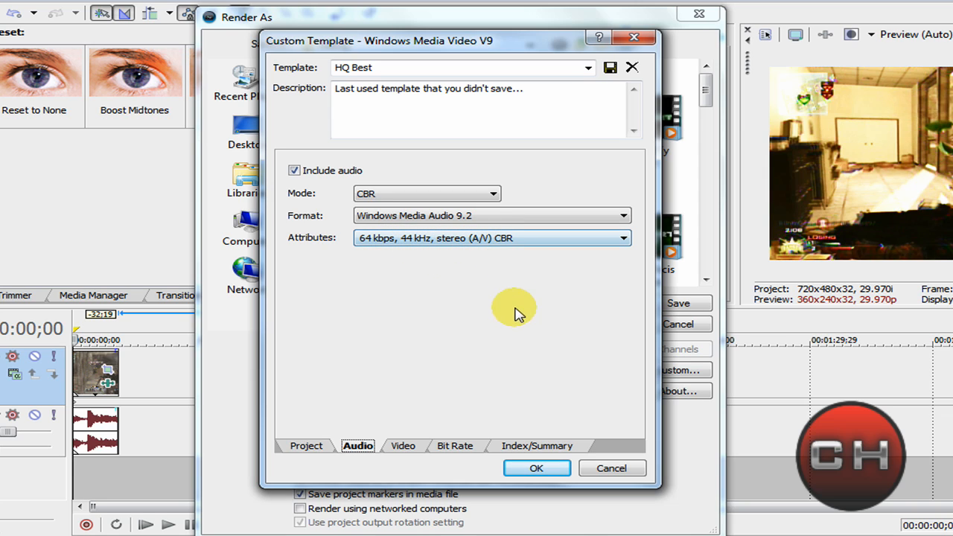
mouse_move(405, 446)
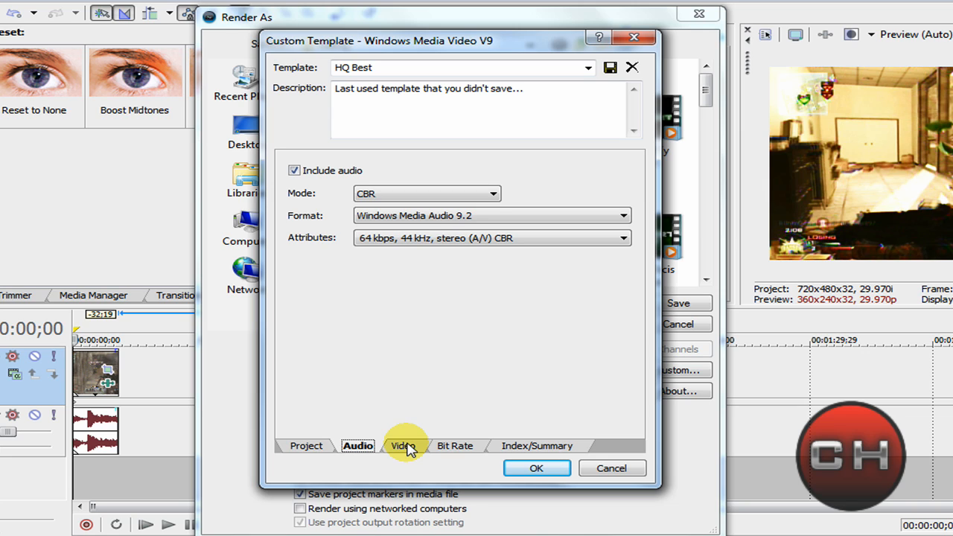
left_click(402, 445)
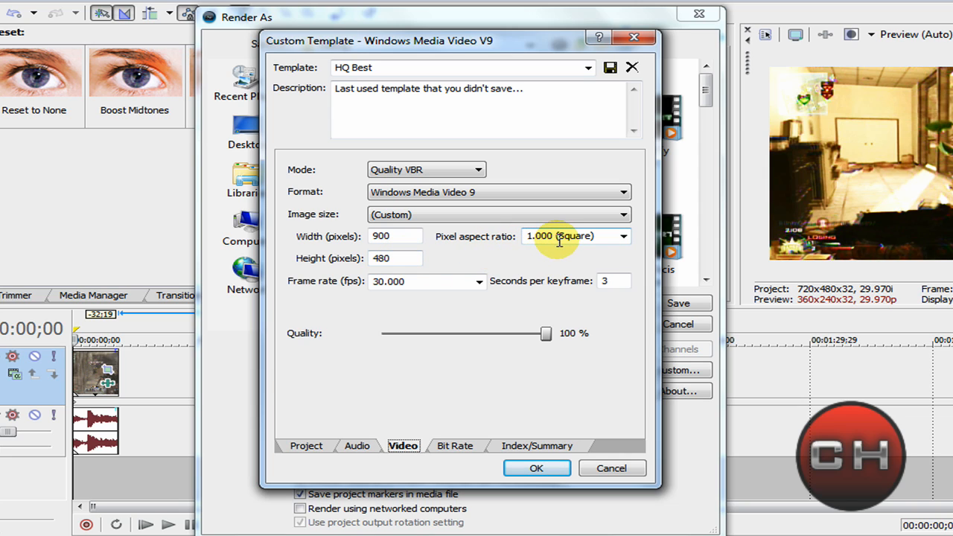
mouse_move(459, 283)
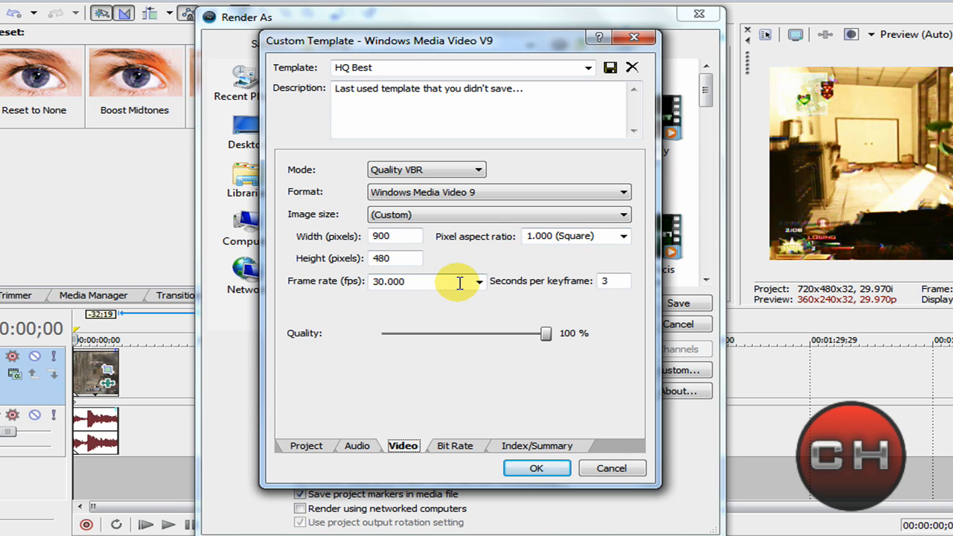
mouse_move(525, 290)
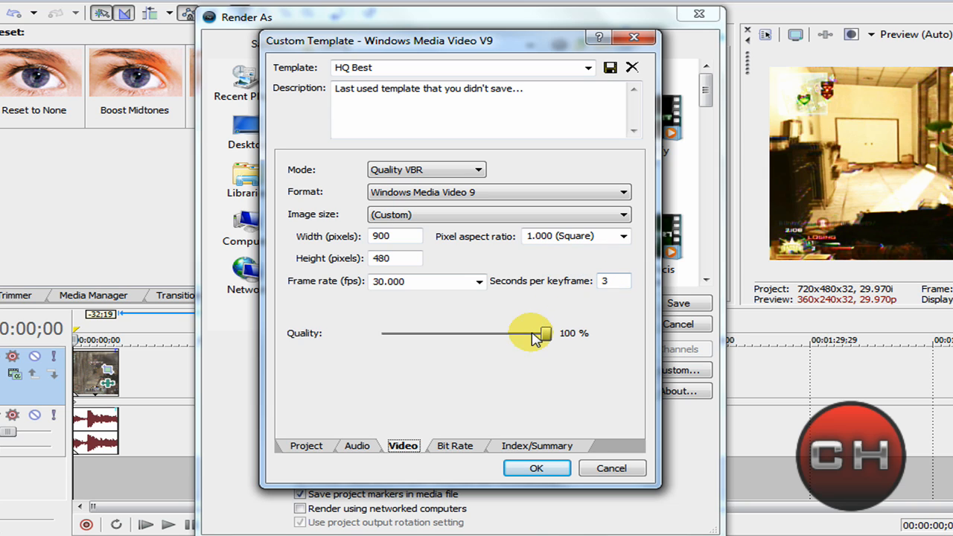
left_click(456, 445)
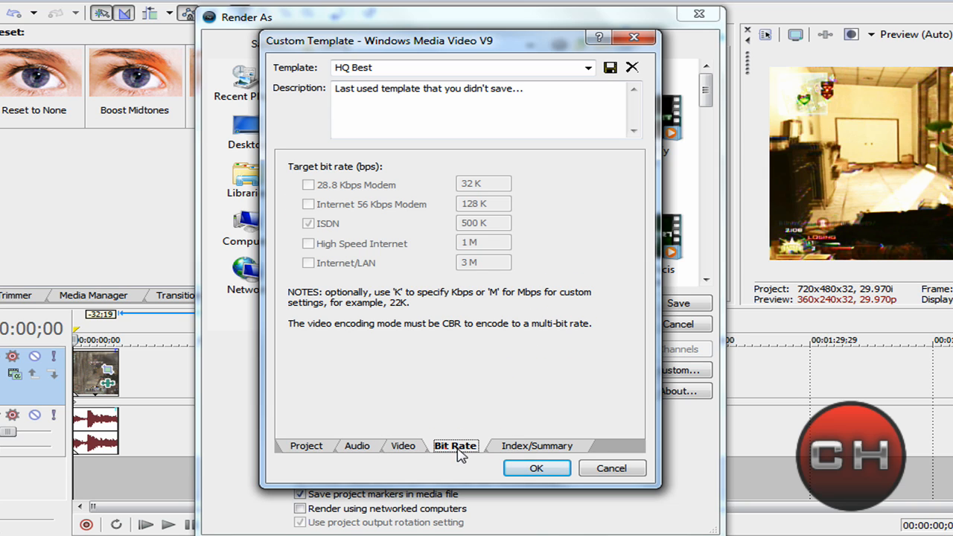
left_click(536, 445)
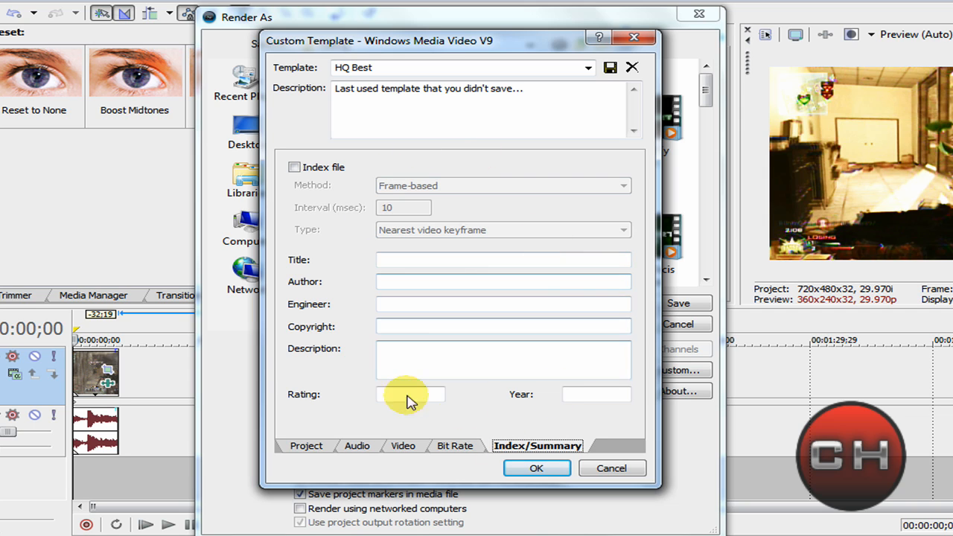
left_click(456, 445)
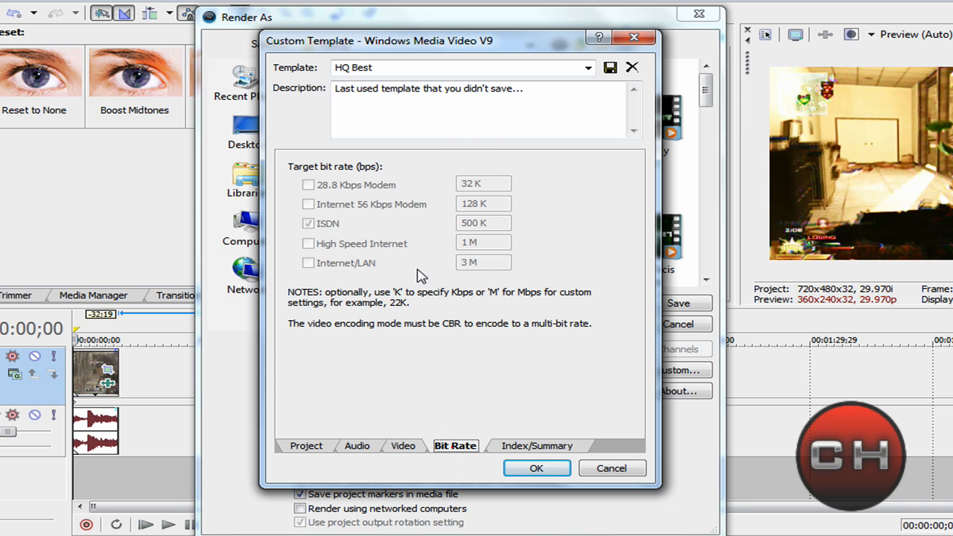
left_click(306, 446)
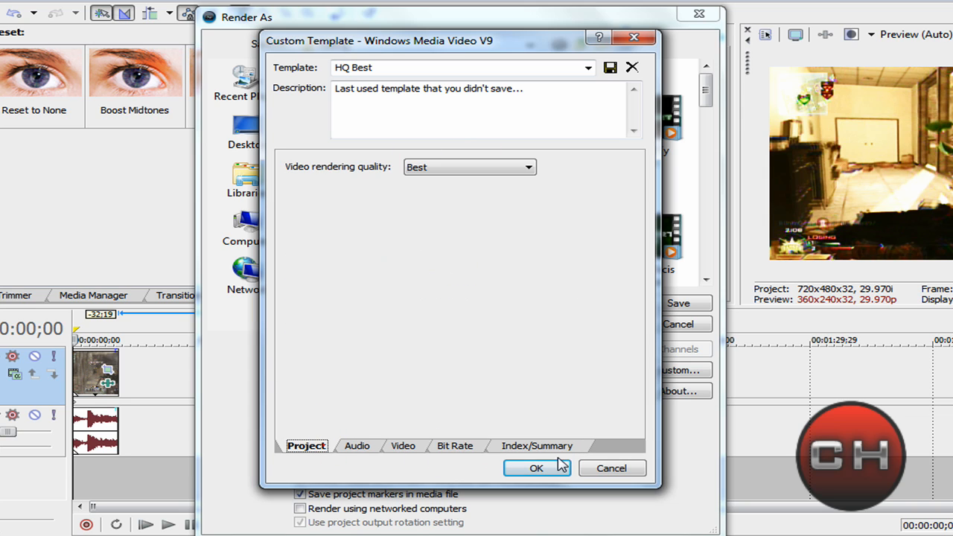
Accept the HQ template, name the output 'Video Example' and start rendering the WMV
left_click(536, 467)
type("Video")
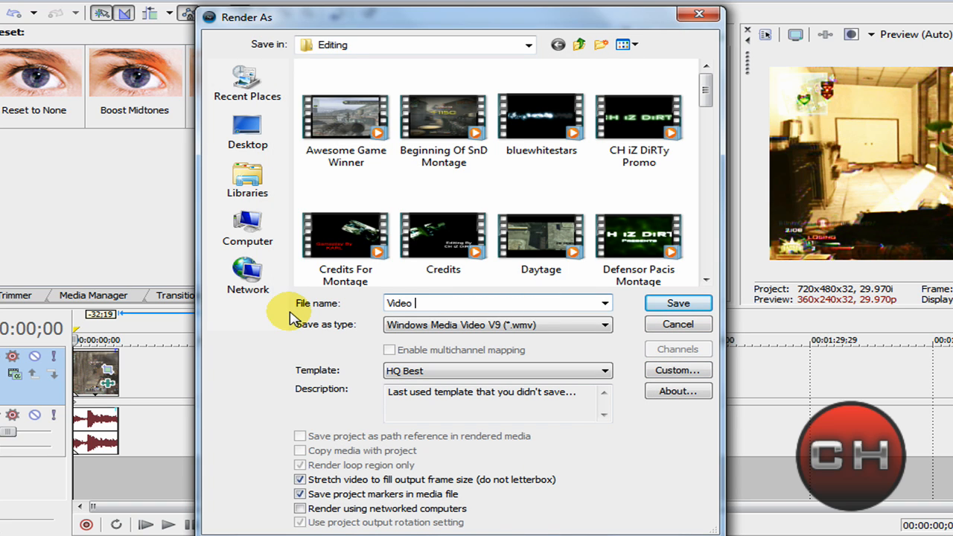
type("Example")
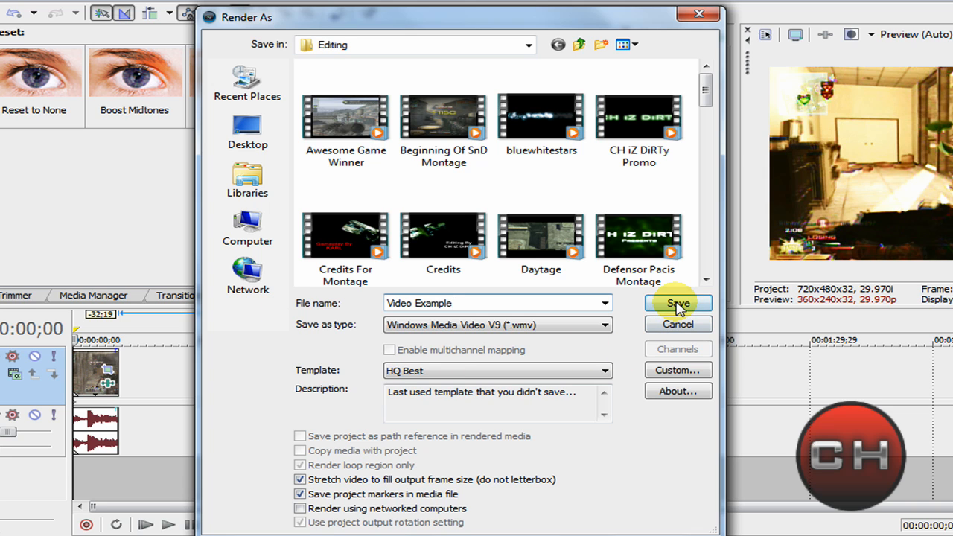
left_click(677, 304)
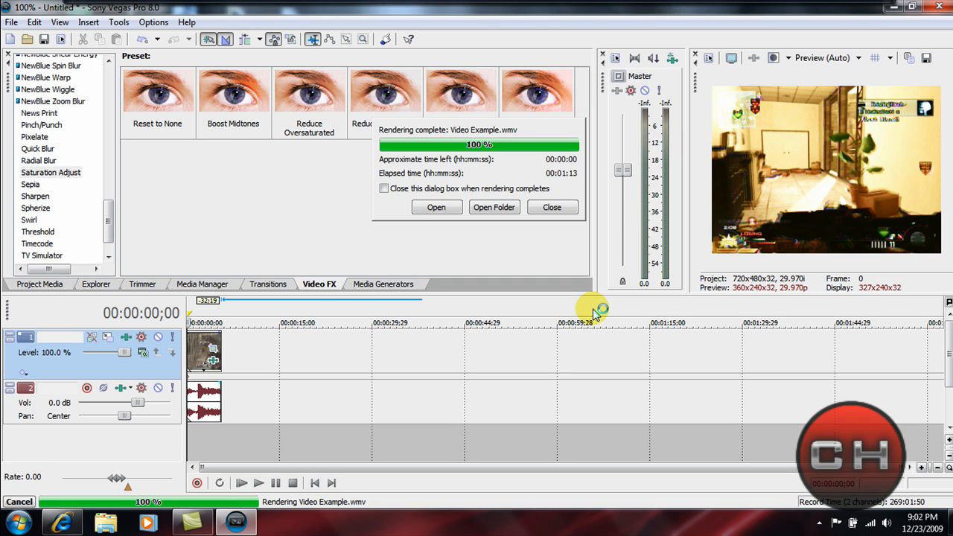
mouse_move(578, 226)
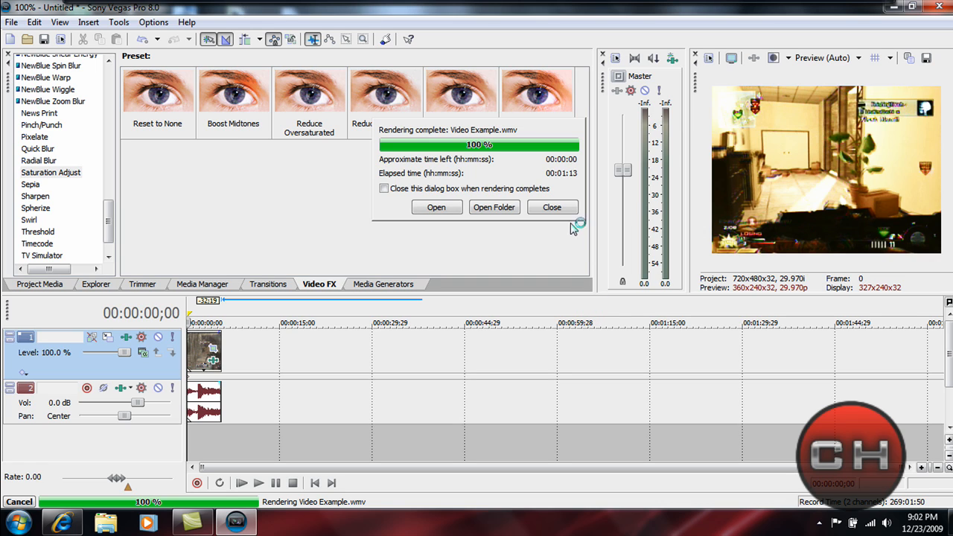